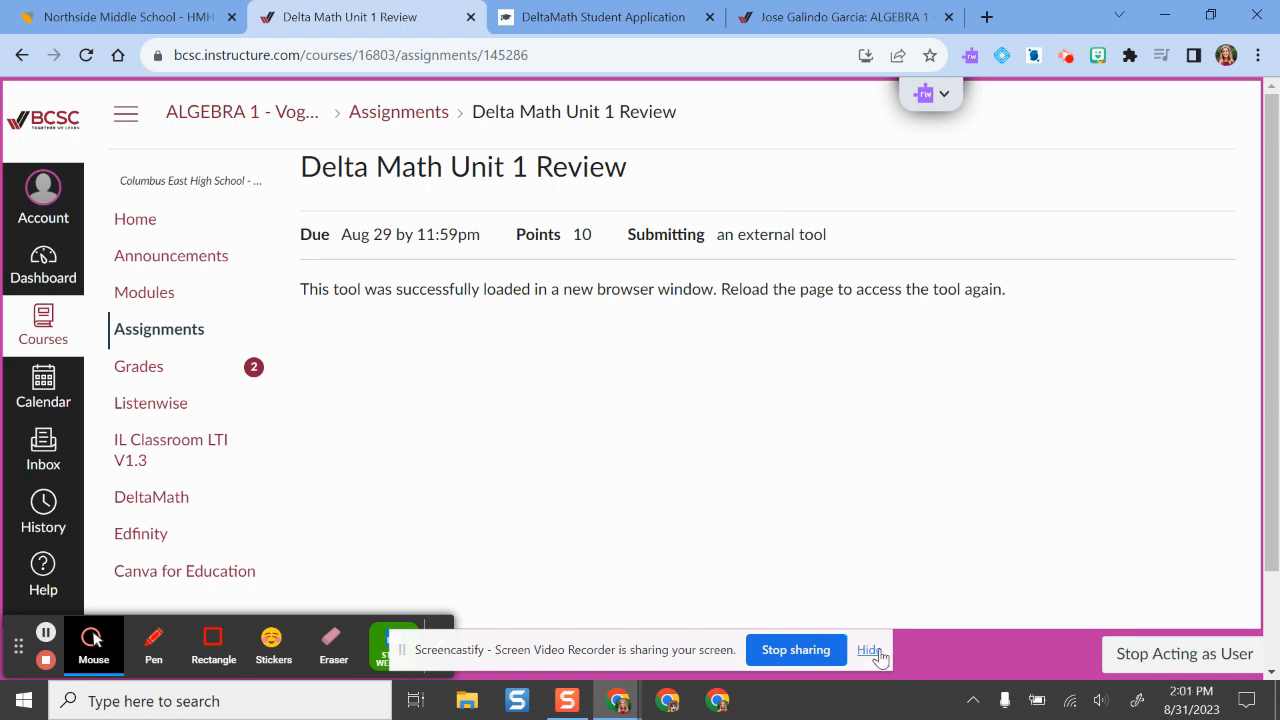
- Show the course's DeltaMath page with the ALGEBRA 1 - Vogel - S1 class
click(868, 648)
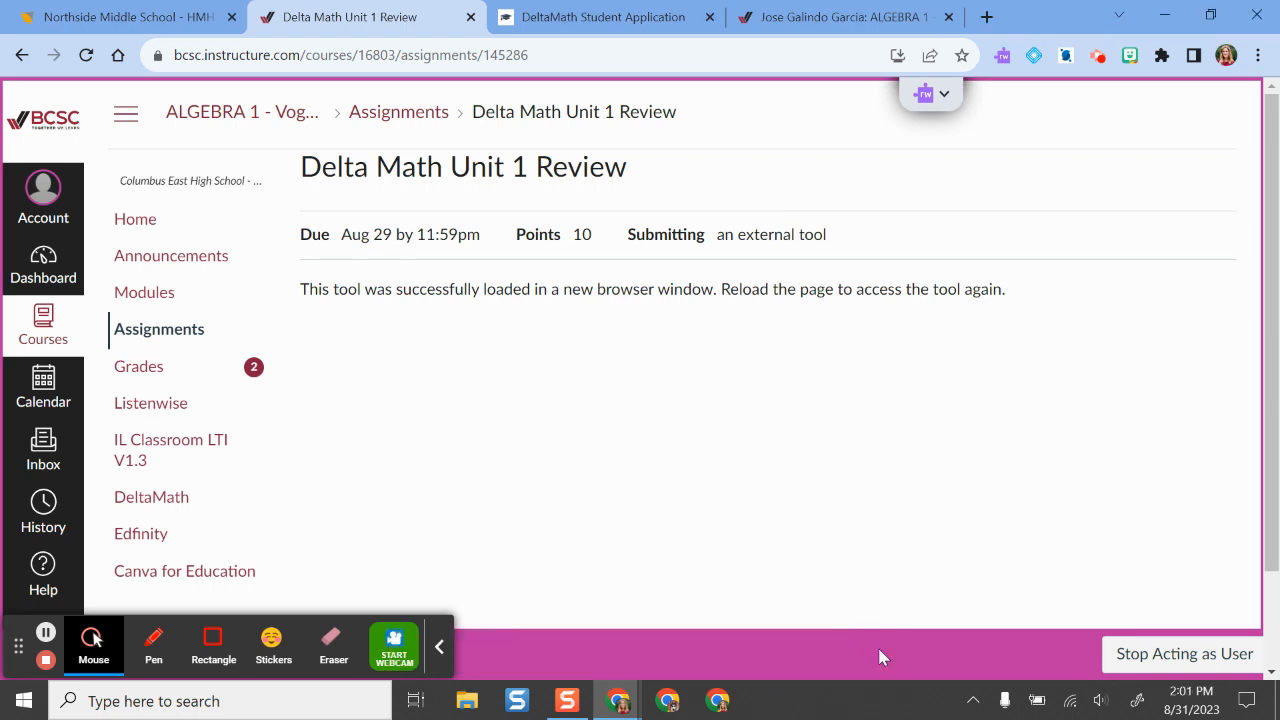
mouse_move(660, 456)
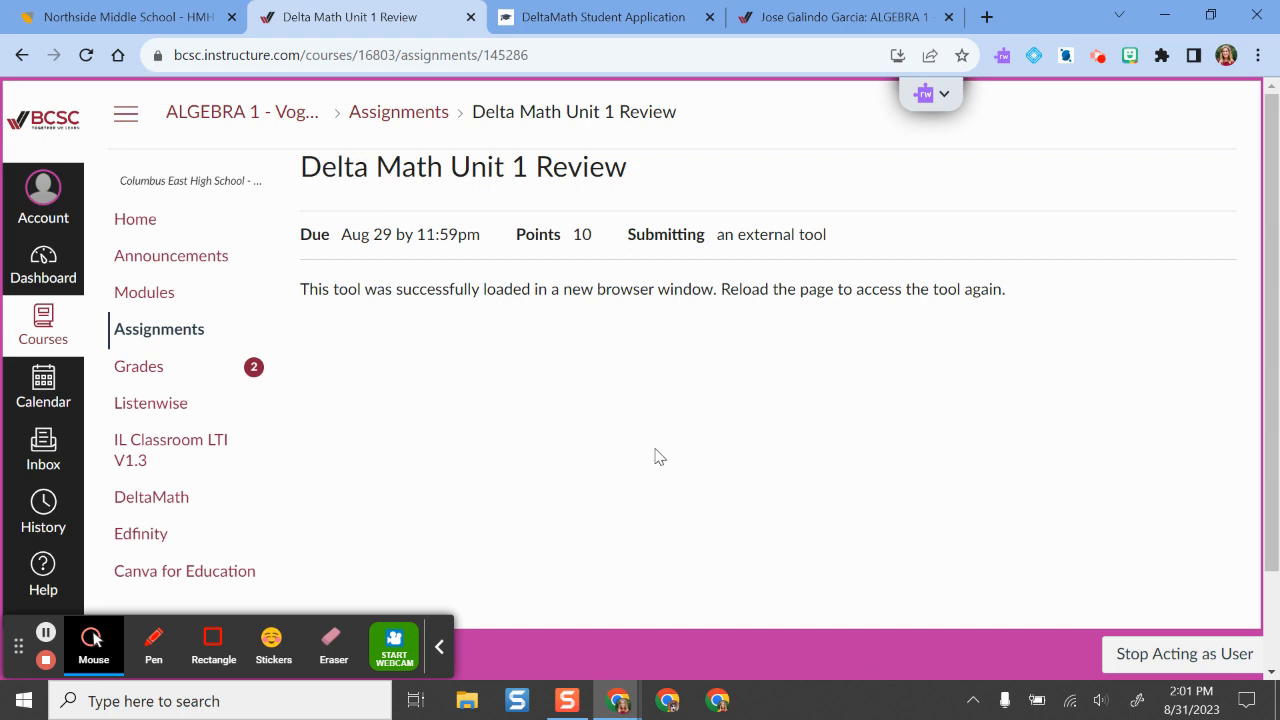
mouse_move(590, 442)
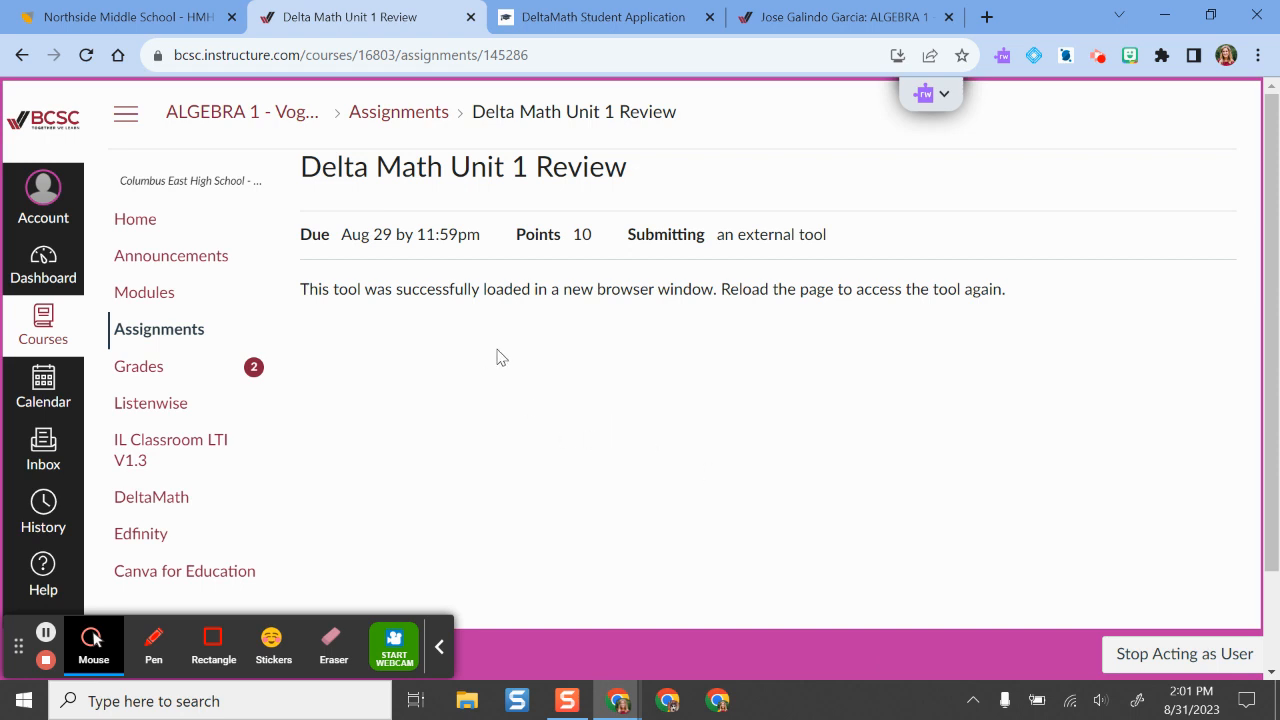
mouse_move(320, 360)
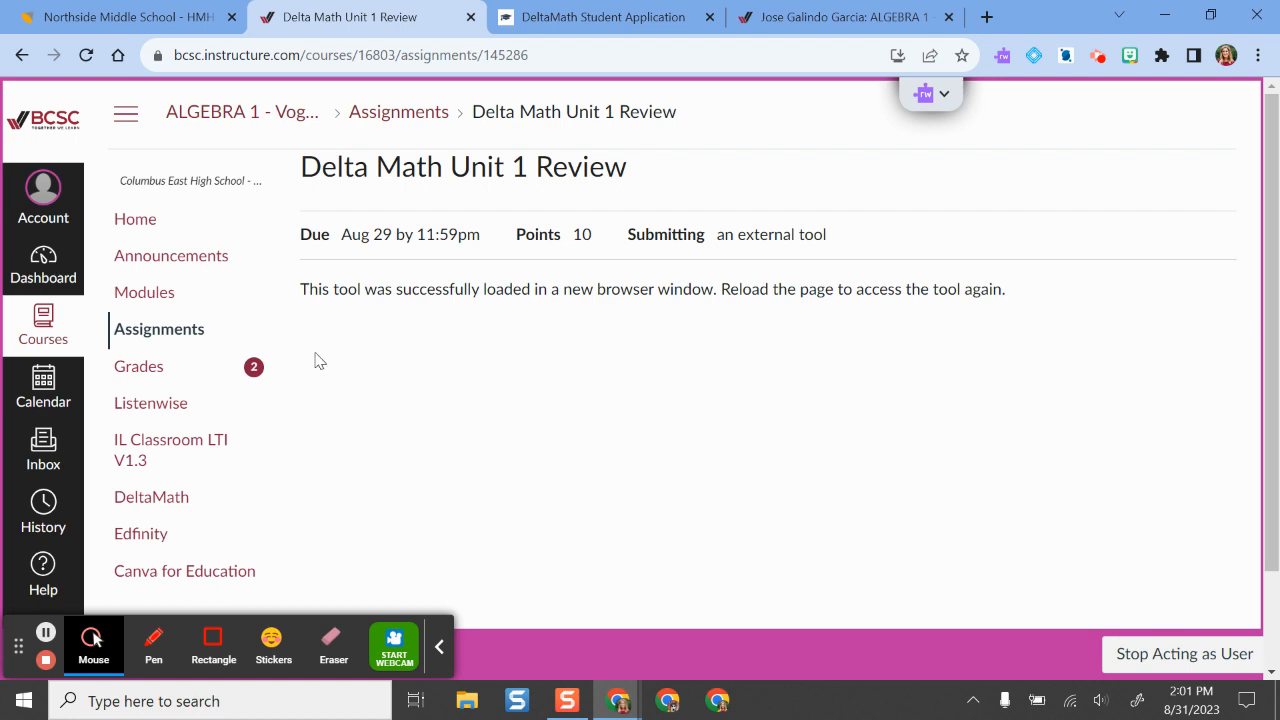
scroll(down, 3)
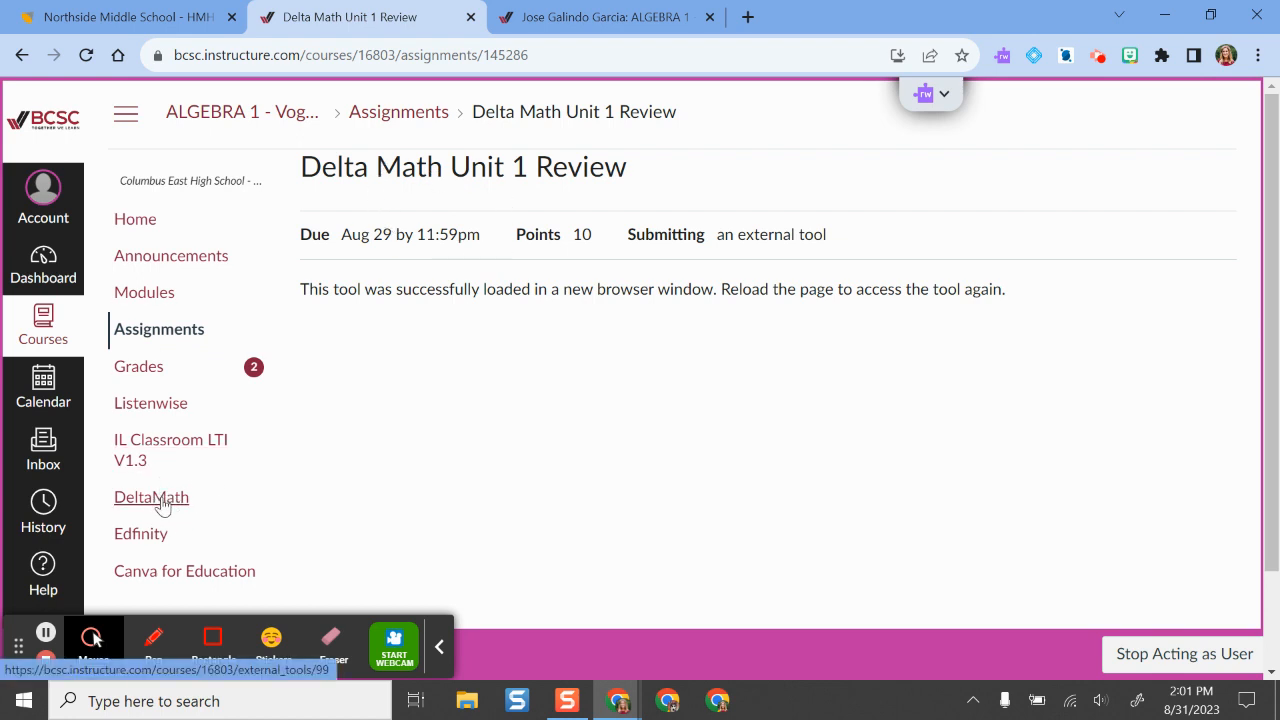
click(152, 496)
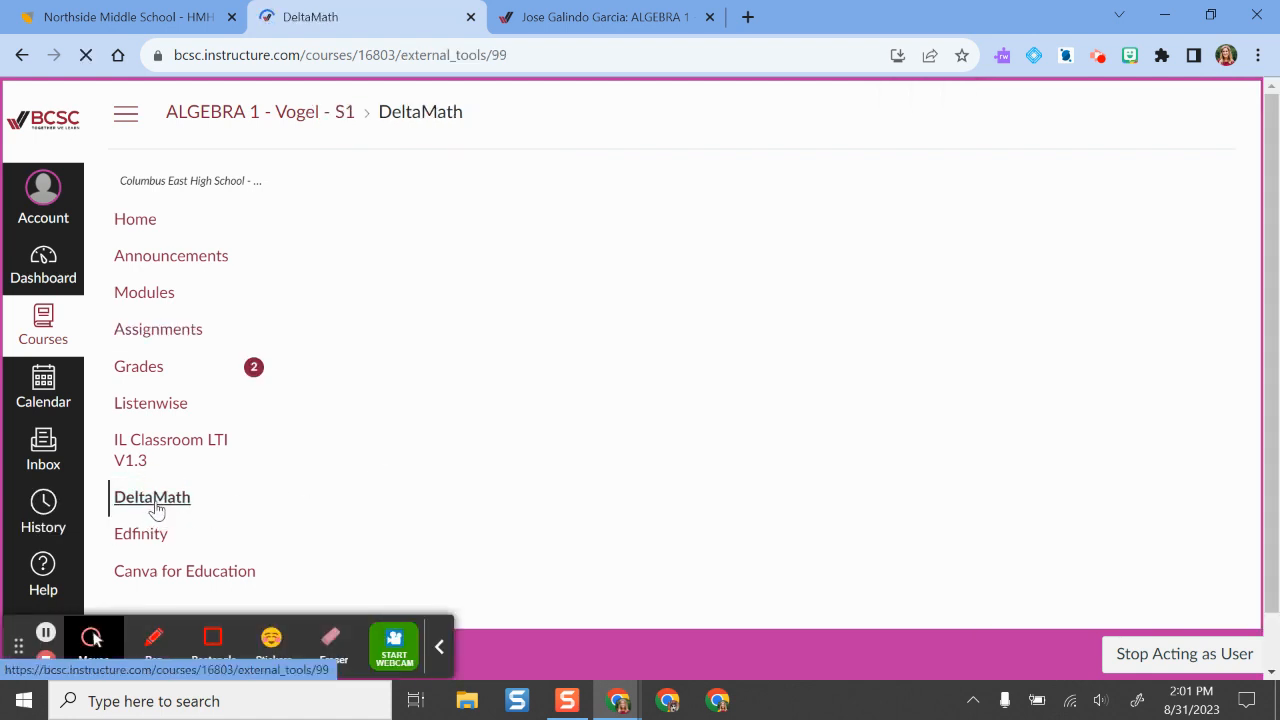
click(152, 496)
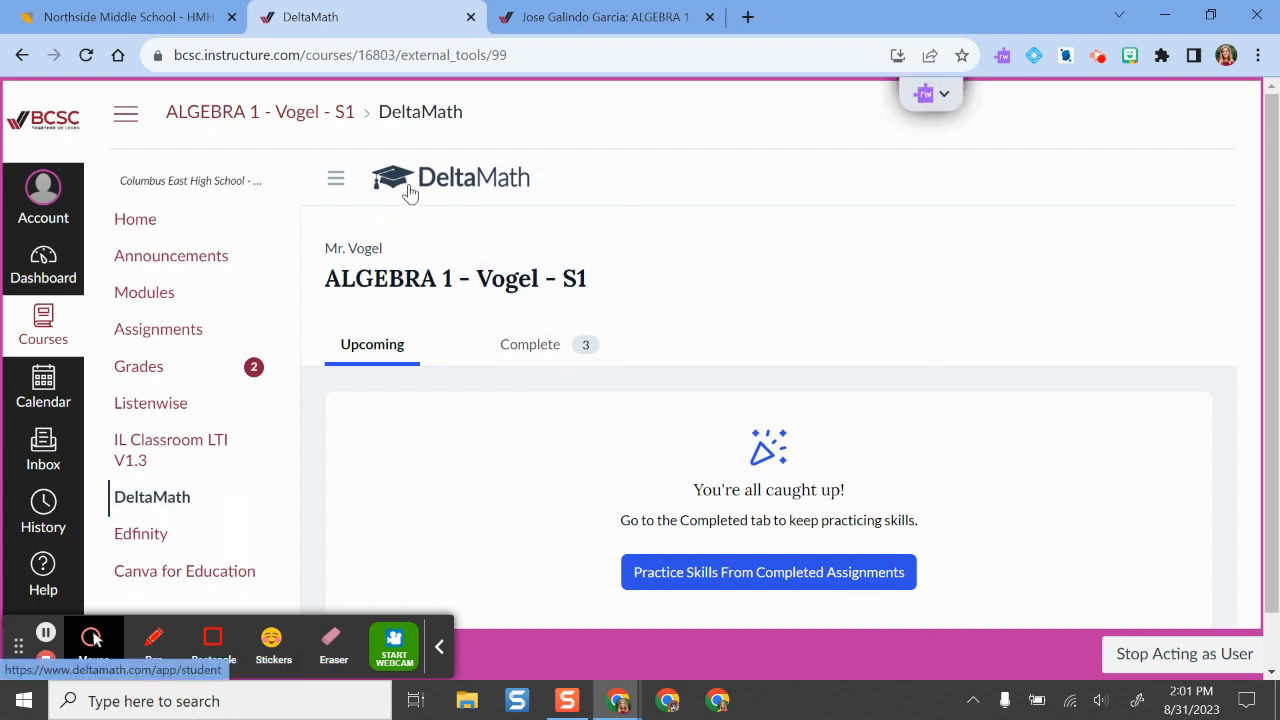
- Bring up link options for the DeltaMath logo to launch it outside Canvas
click(410, 184)
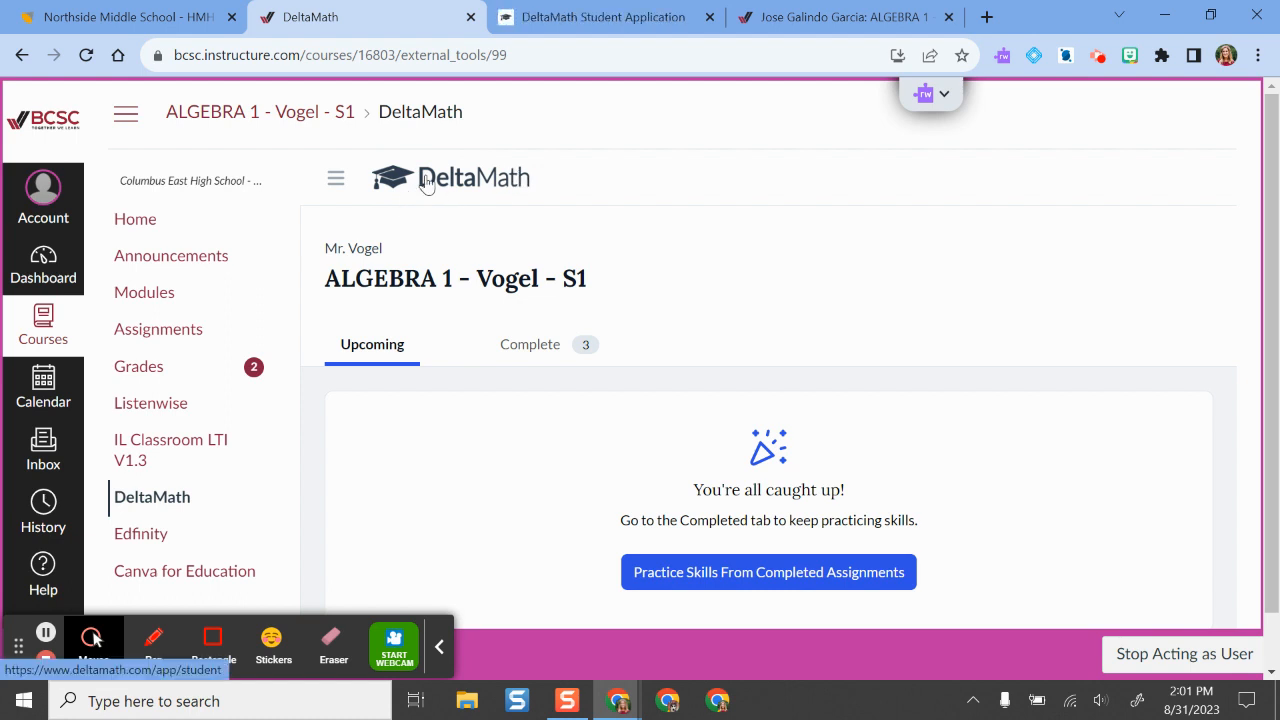
right_click(424, 180)
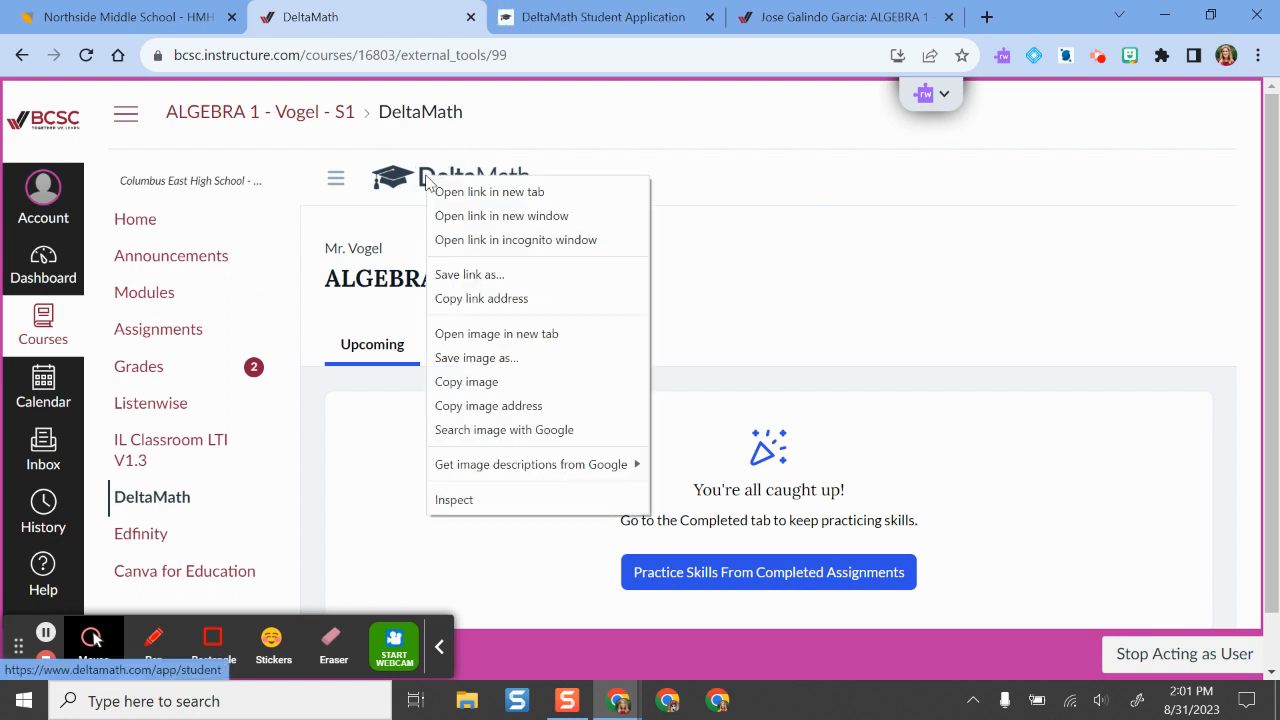
mouse_move(508, 192)
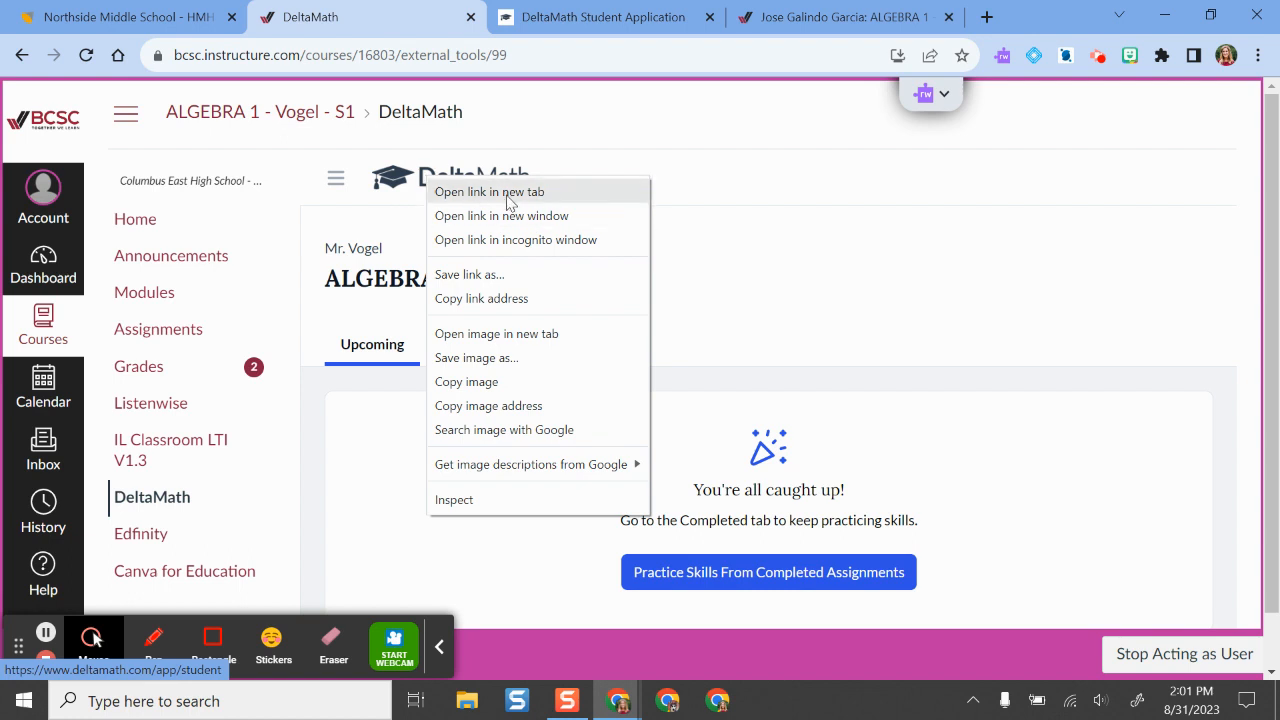
- Open the DeltaMath student app in its own browser tab
click(488, 192)
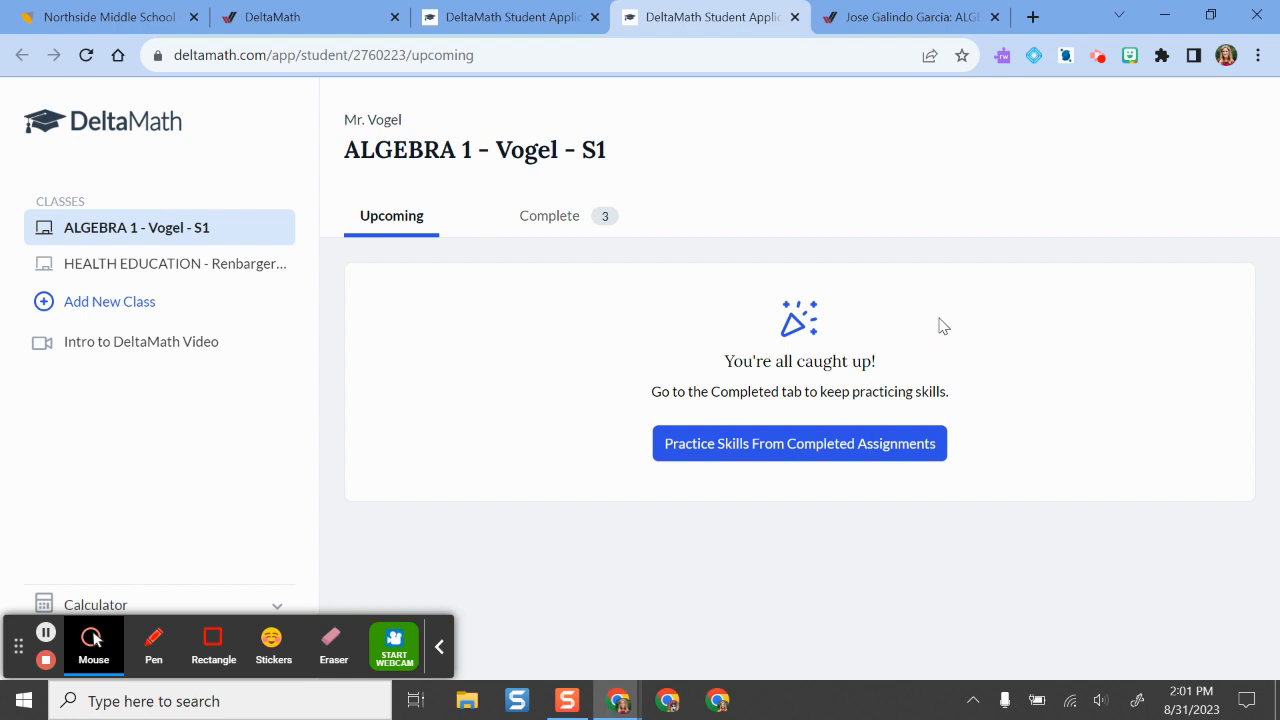
mouse_move(884, 240)
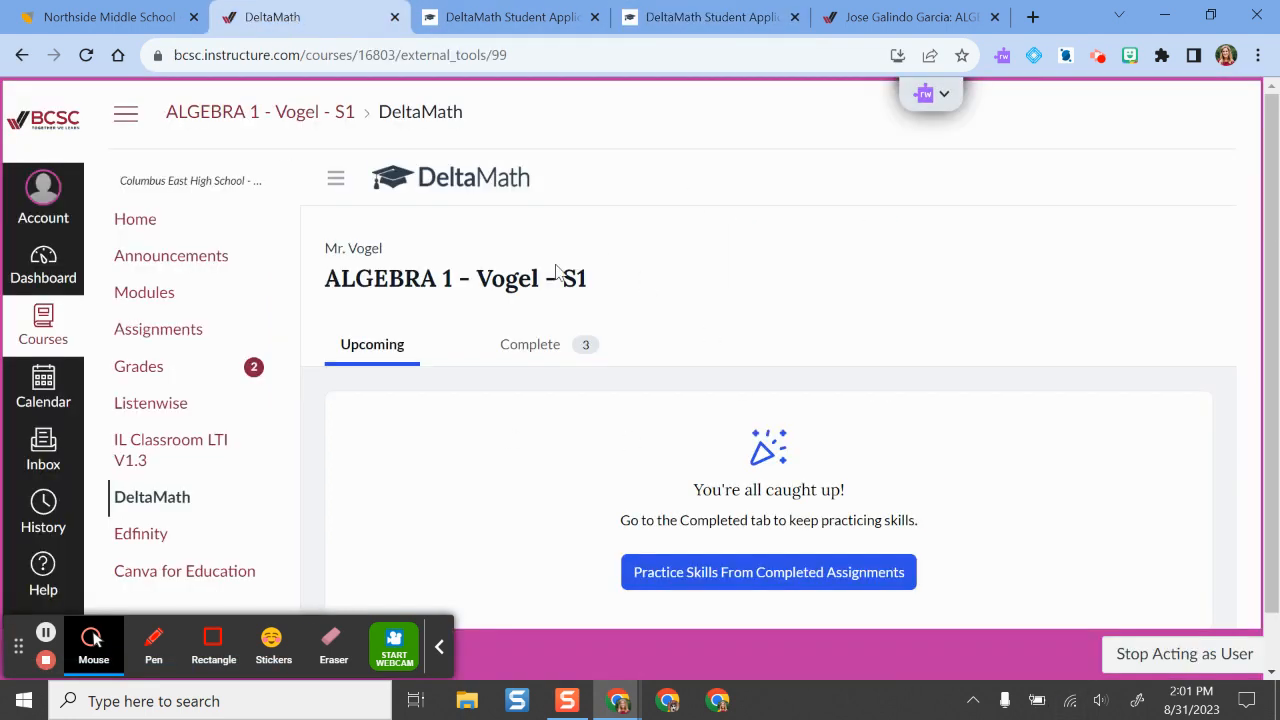
mouse_move(388, 208)
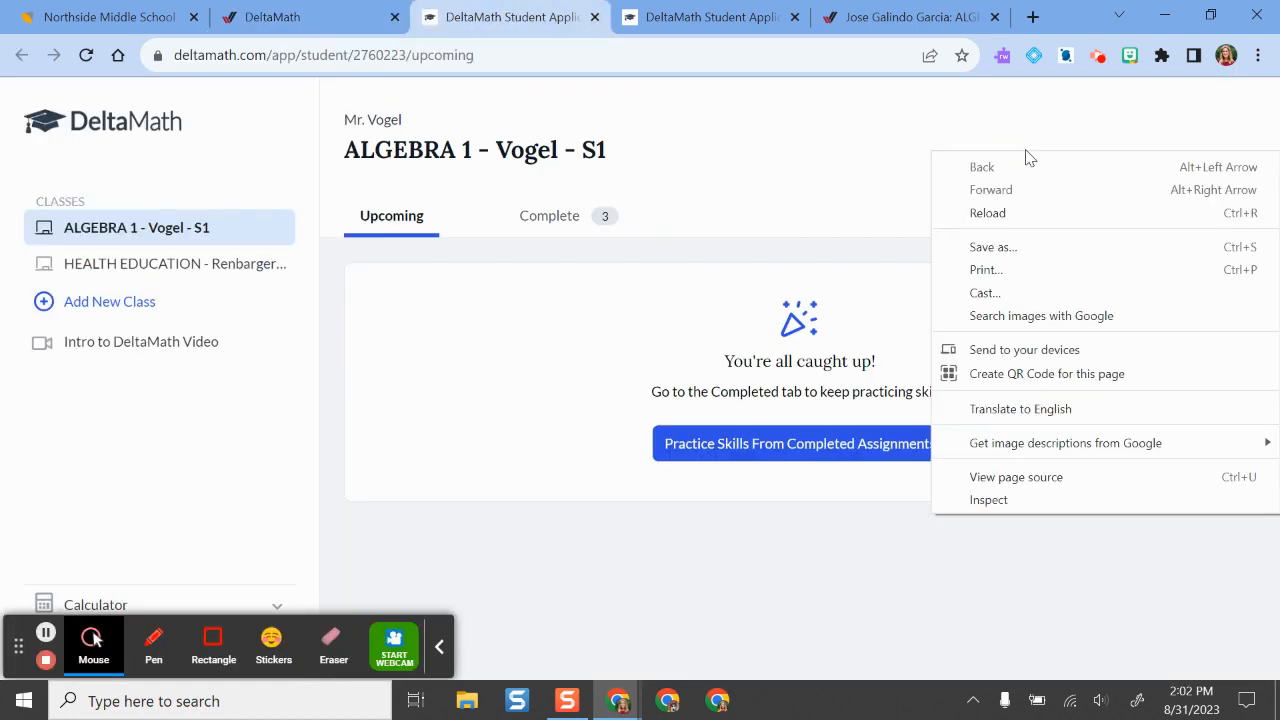
- Translate the standalone DeltaMath class page into Spanish with Google Translate
click(1020, 408)
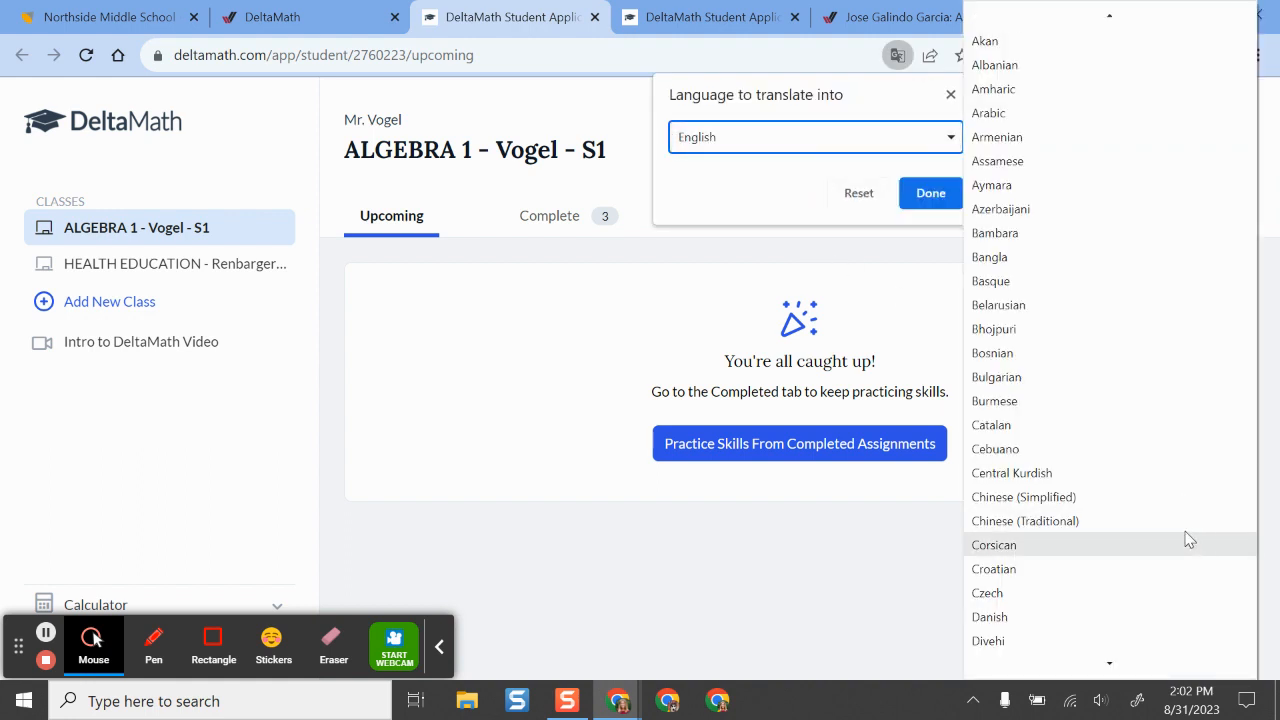
mouse_move(1112, 328)
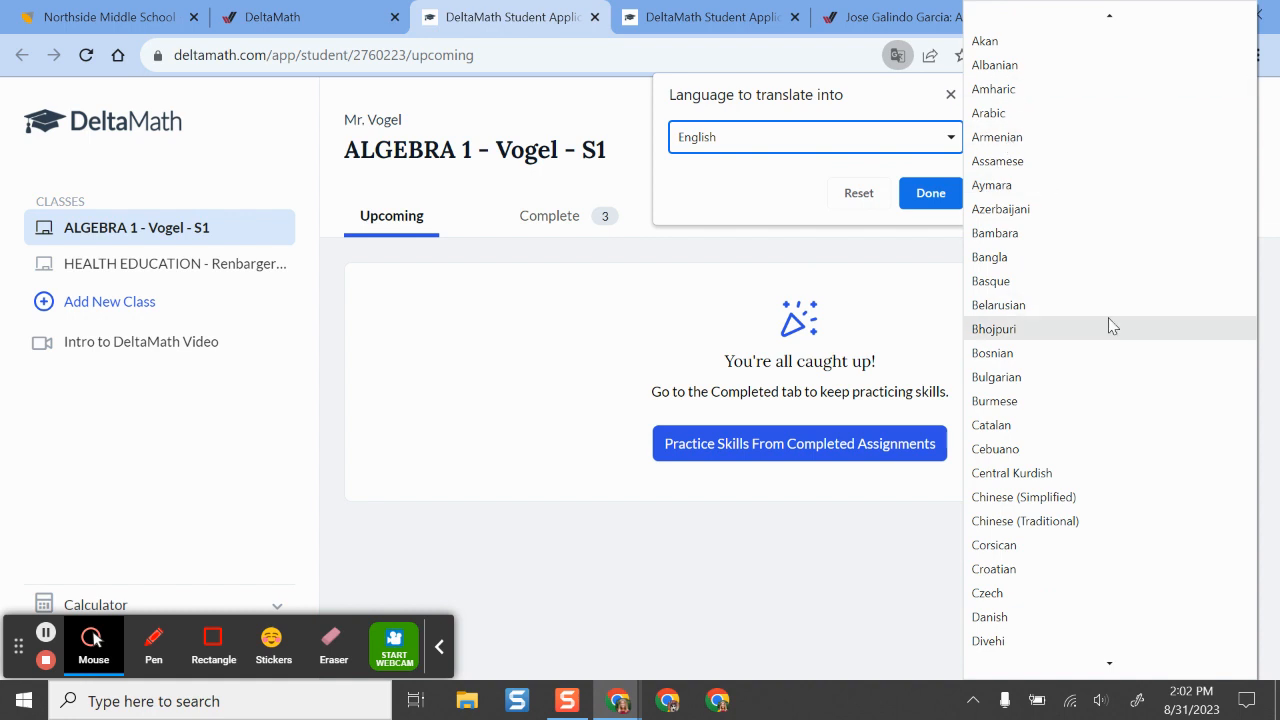
scroll(down, 3)
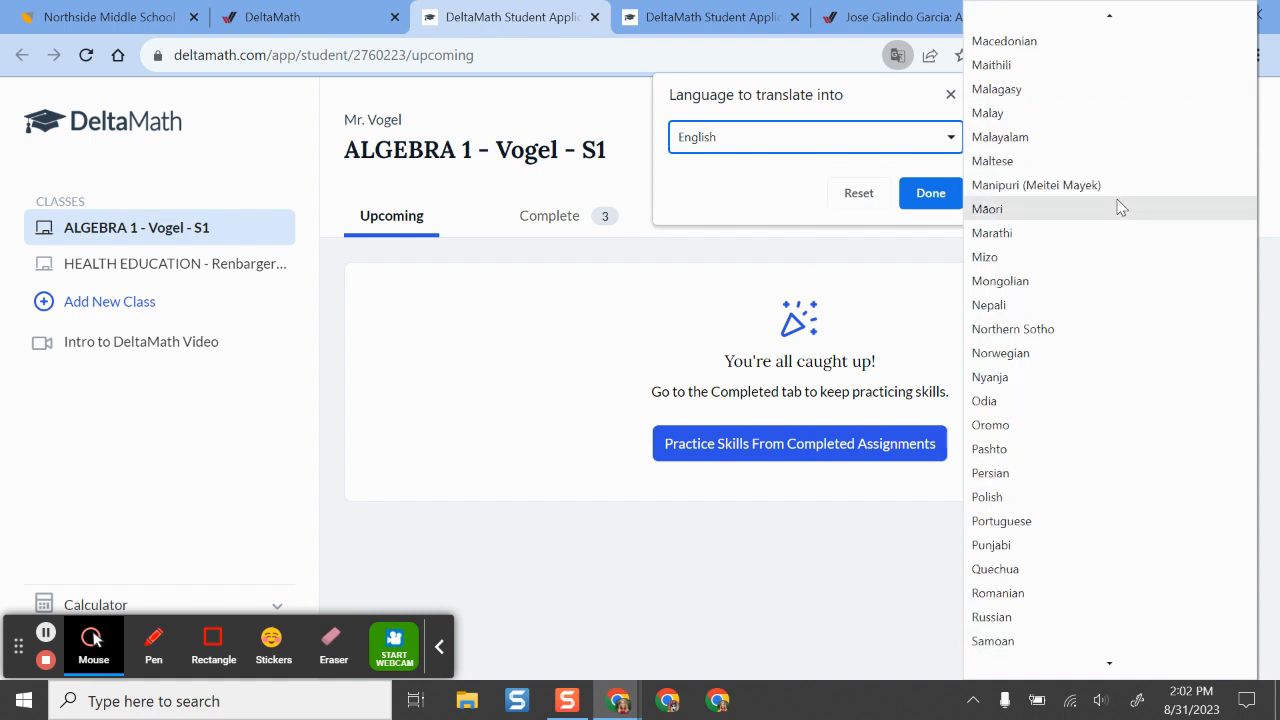
scroll(down, 3)
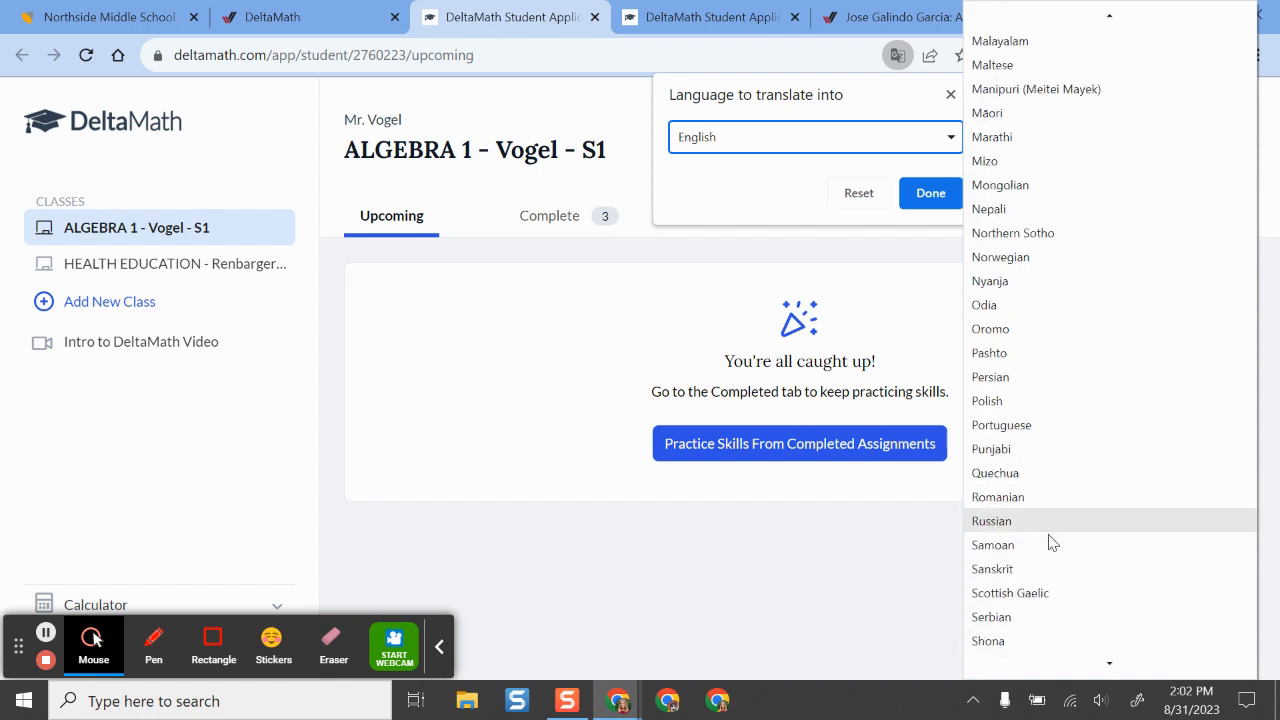
scroll(down, 3)
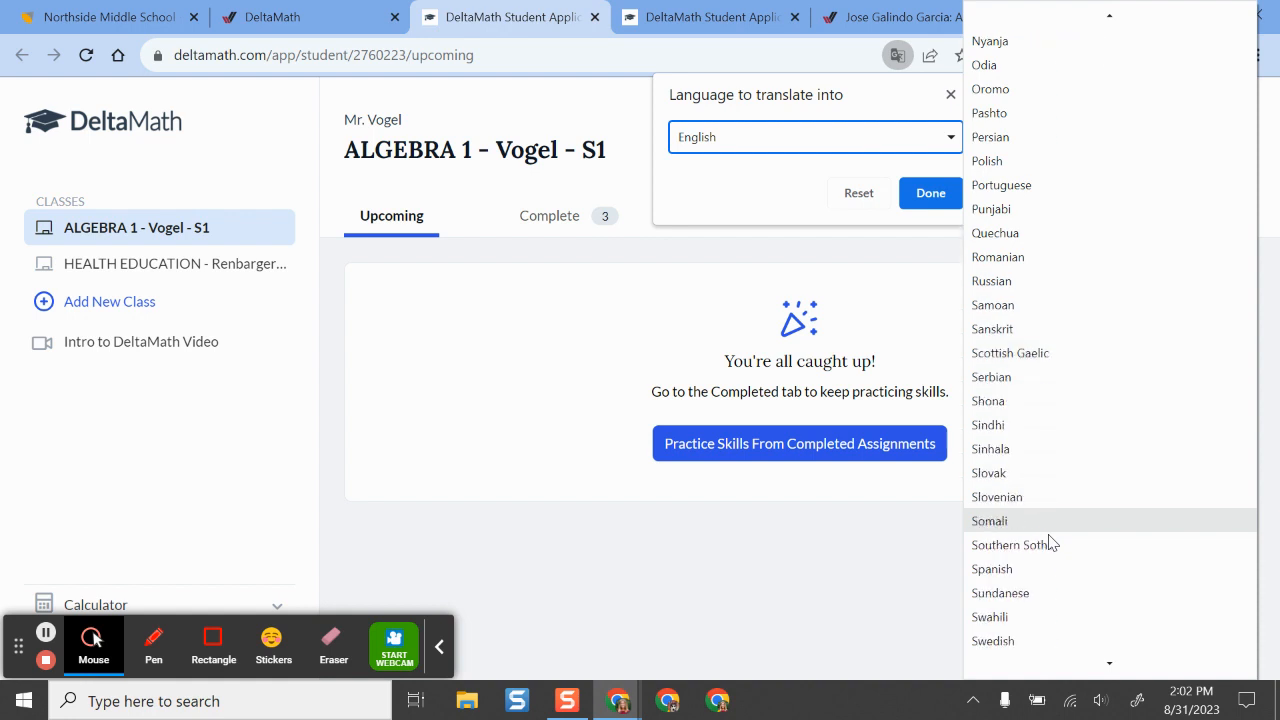
click(992, 568)
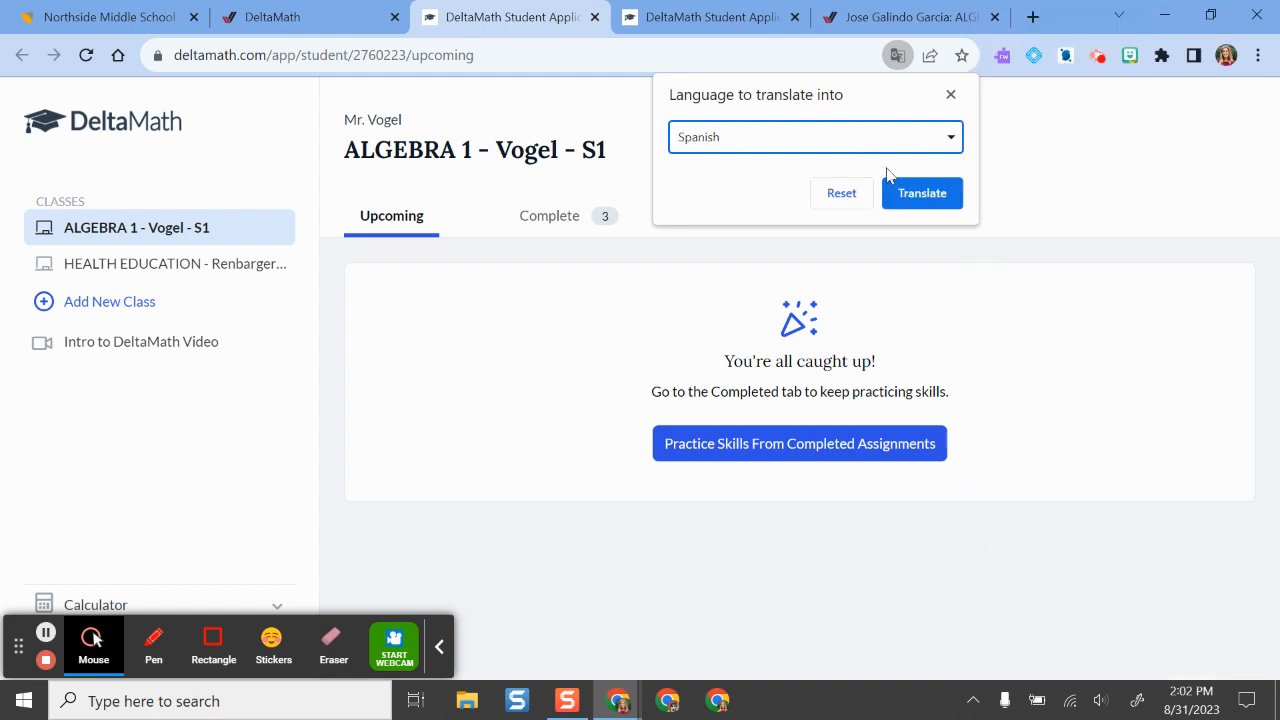
click(920, 192)
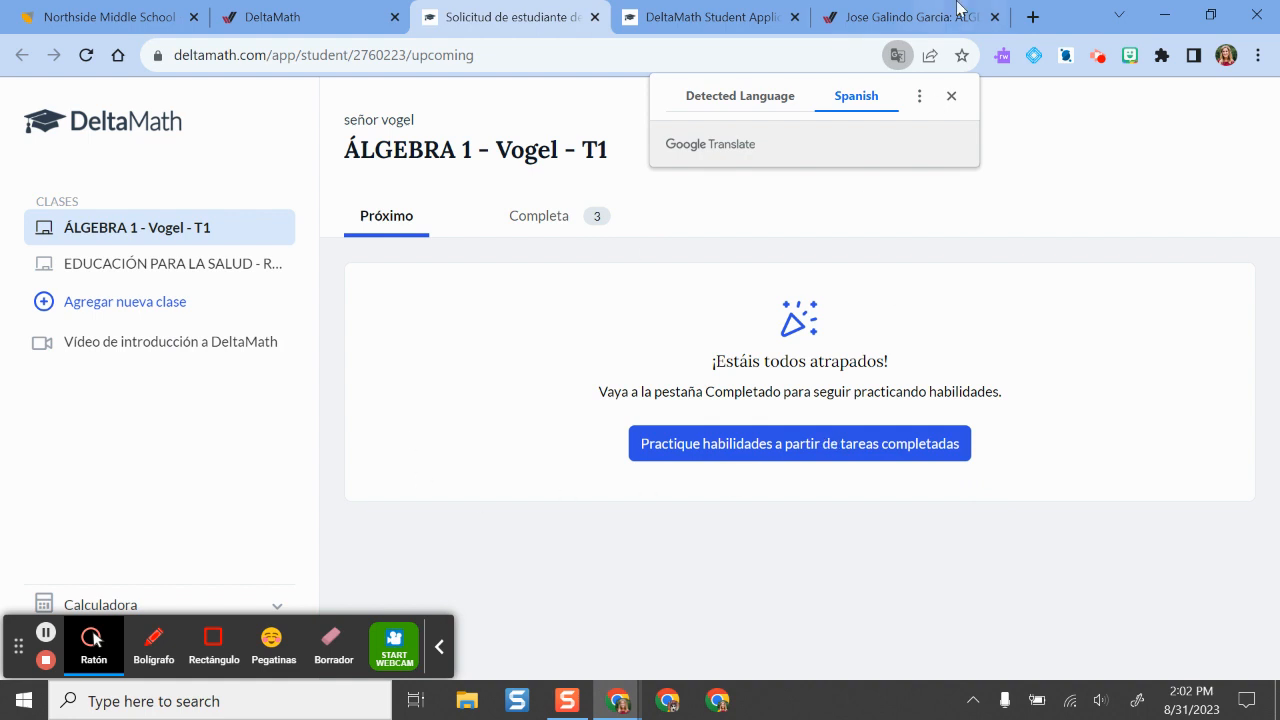
- Close the translated DeltaMath tabs, returning to the embedded English page
click(918, 96)
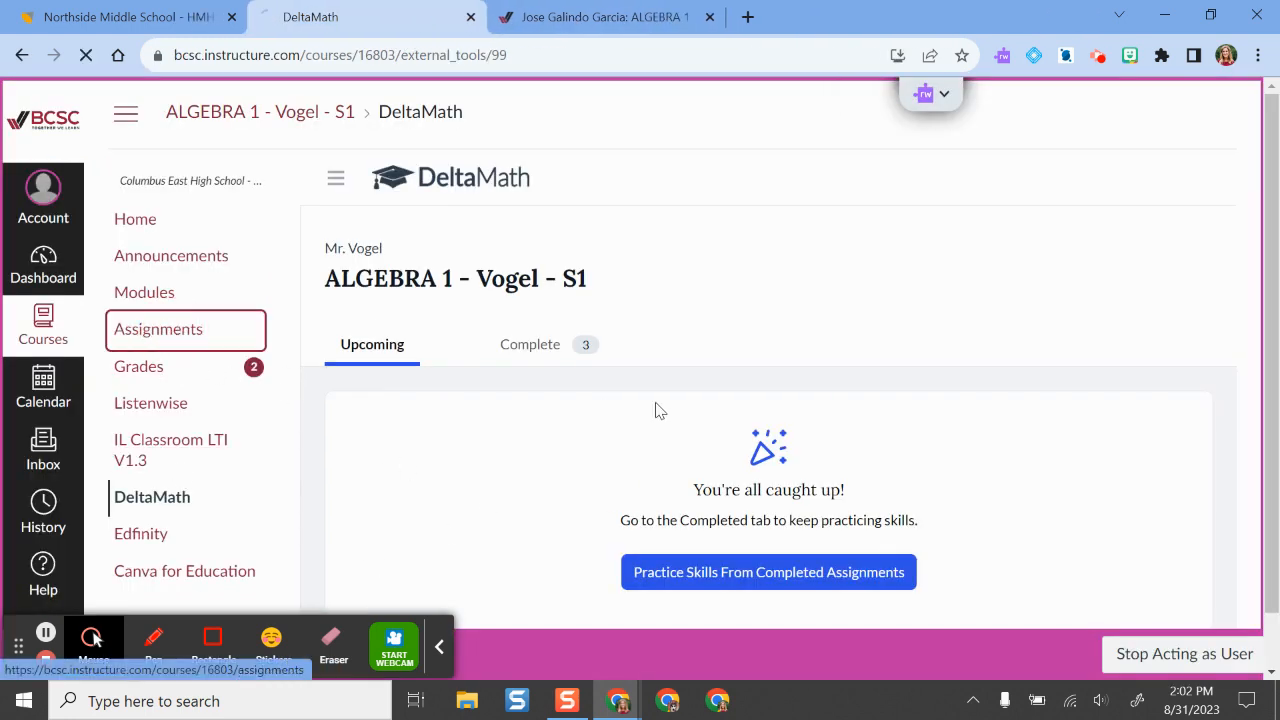
- Open the Delta Math Unit 1 Review assignment from the course's Assignments list
click(158, 328)
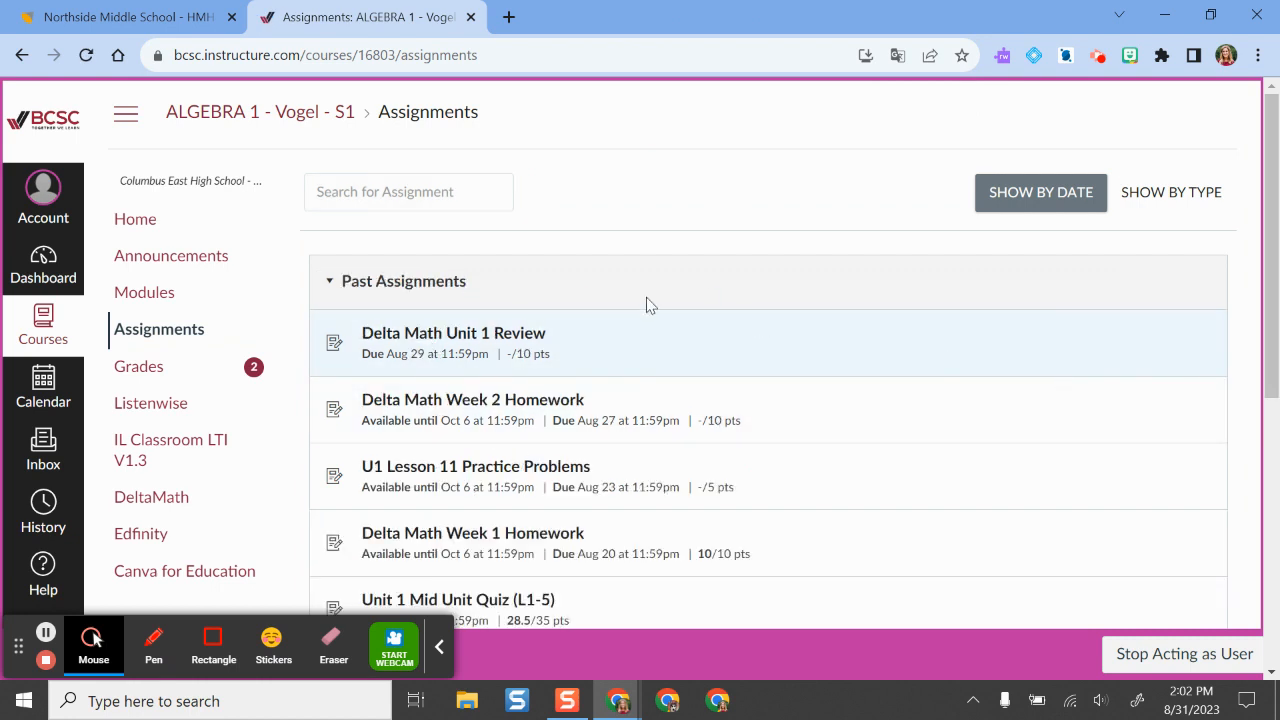
scroll(down, 3)
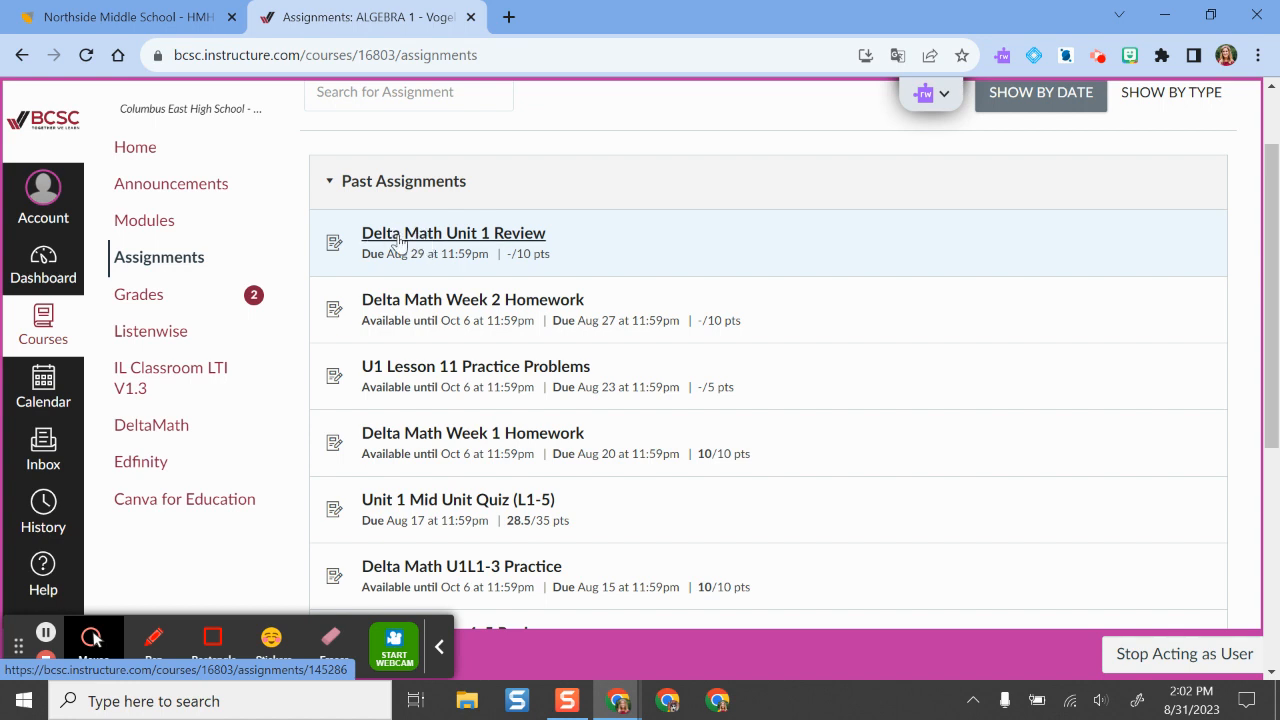
click(452, 232)
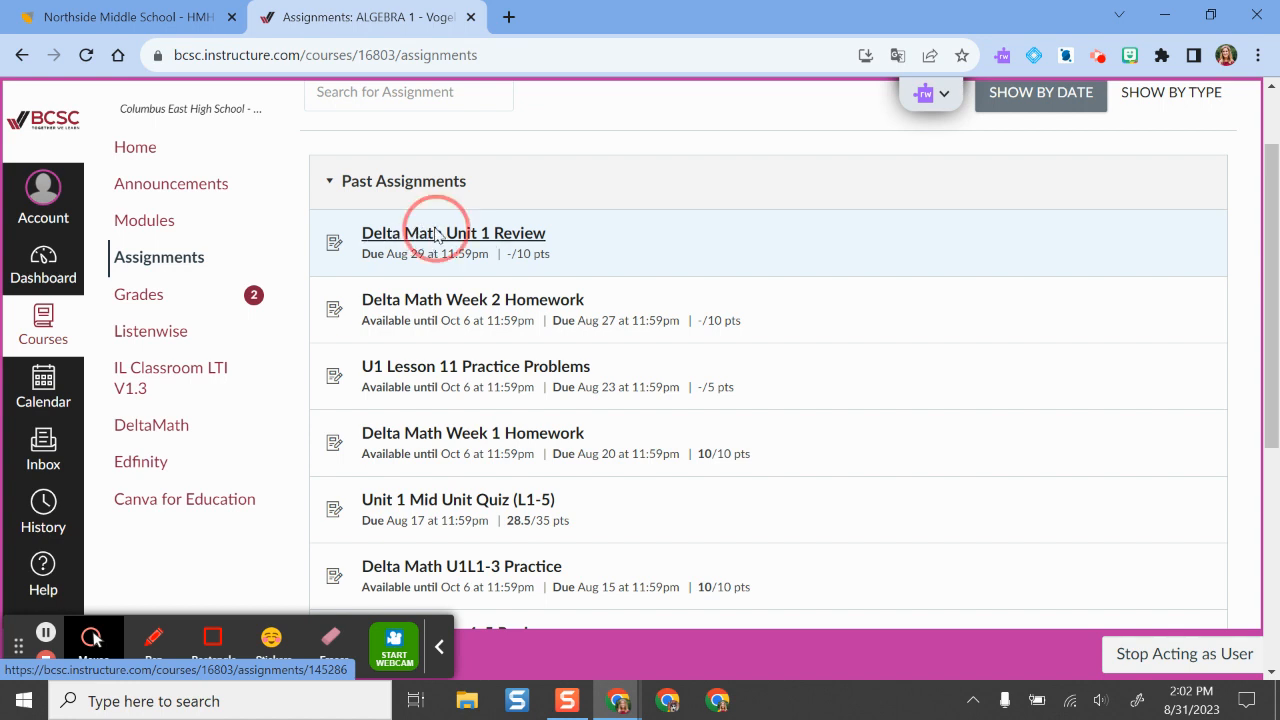
click(452, 232)
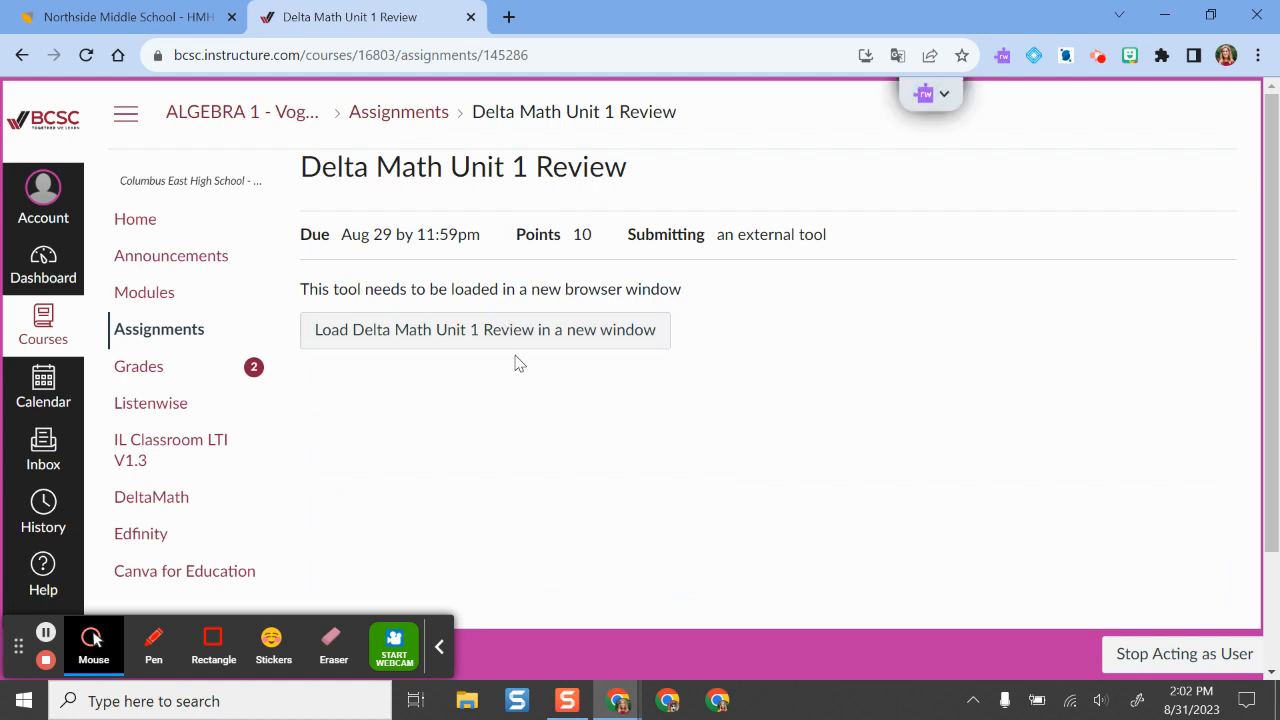
mouse_move(484, 330)
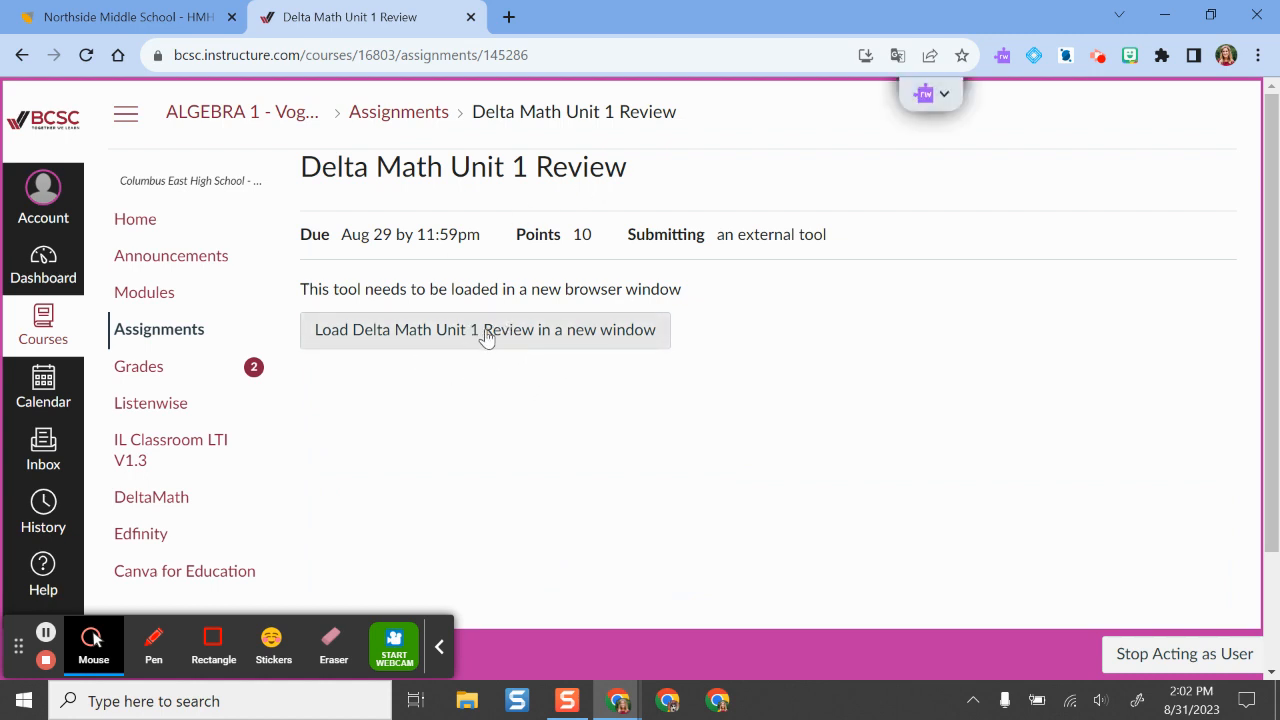
mouse_move(528, 340)
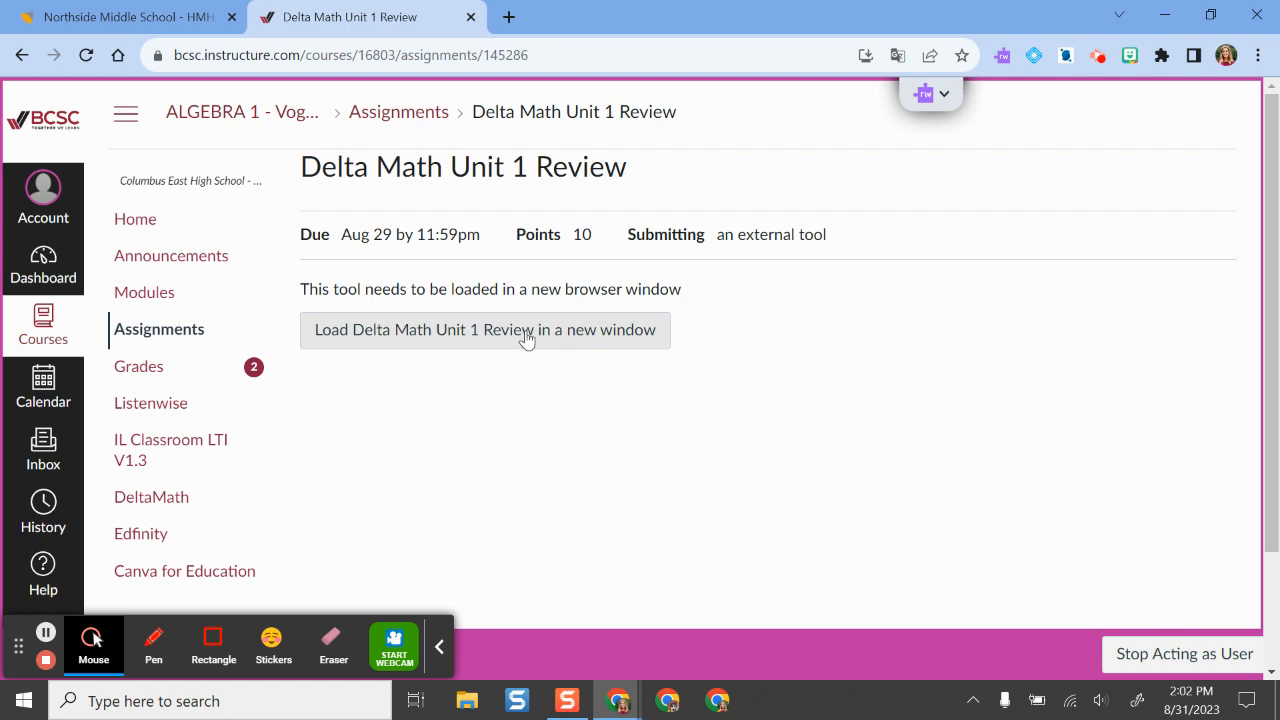
- Load the Unit 1 Review in a new tab and translate the question page into Spanish
click(484, 330)
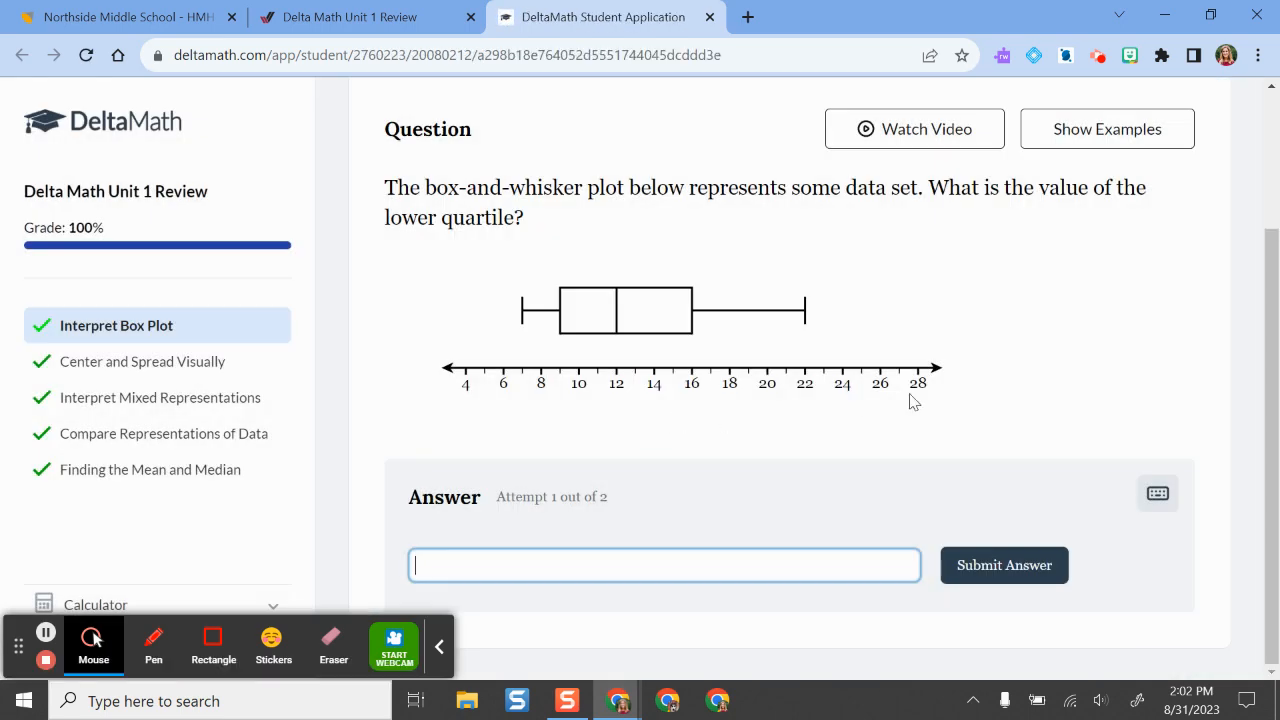
mouse_move(1170, 164)
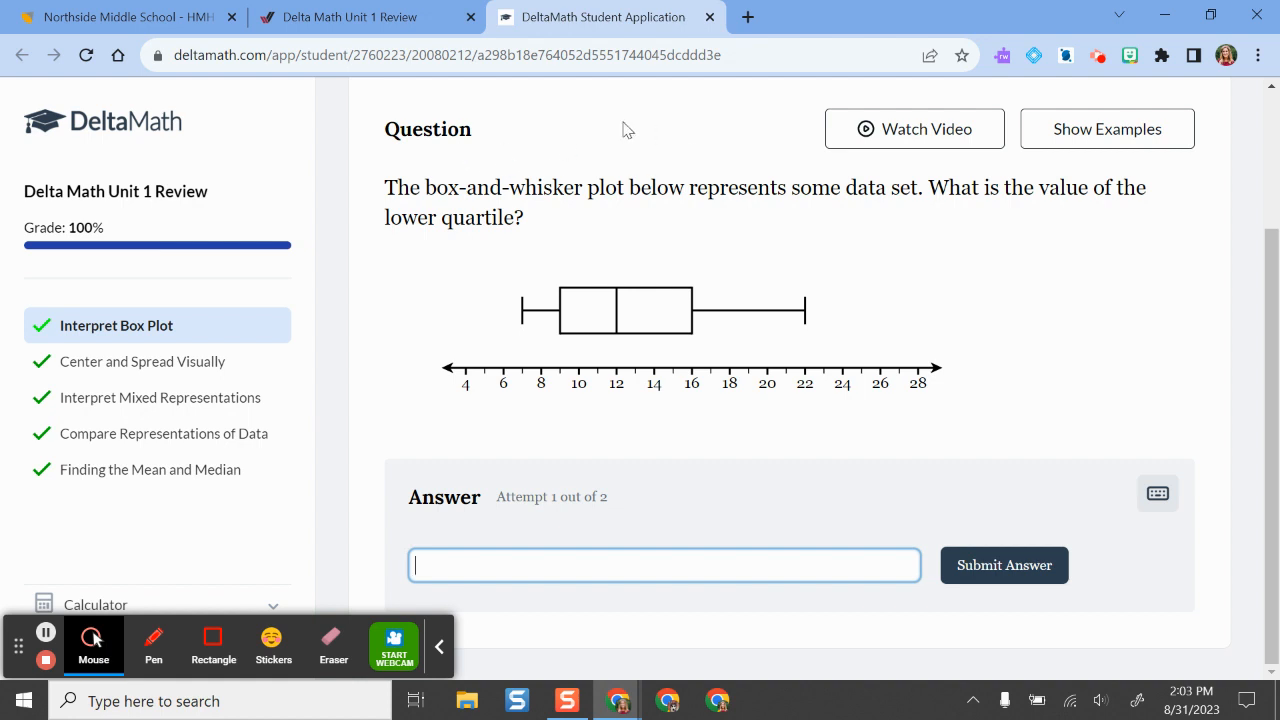
right_click(620, 130)
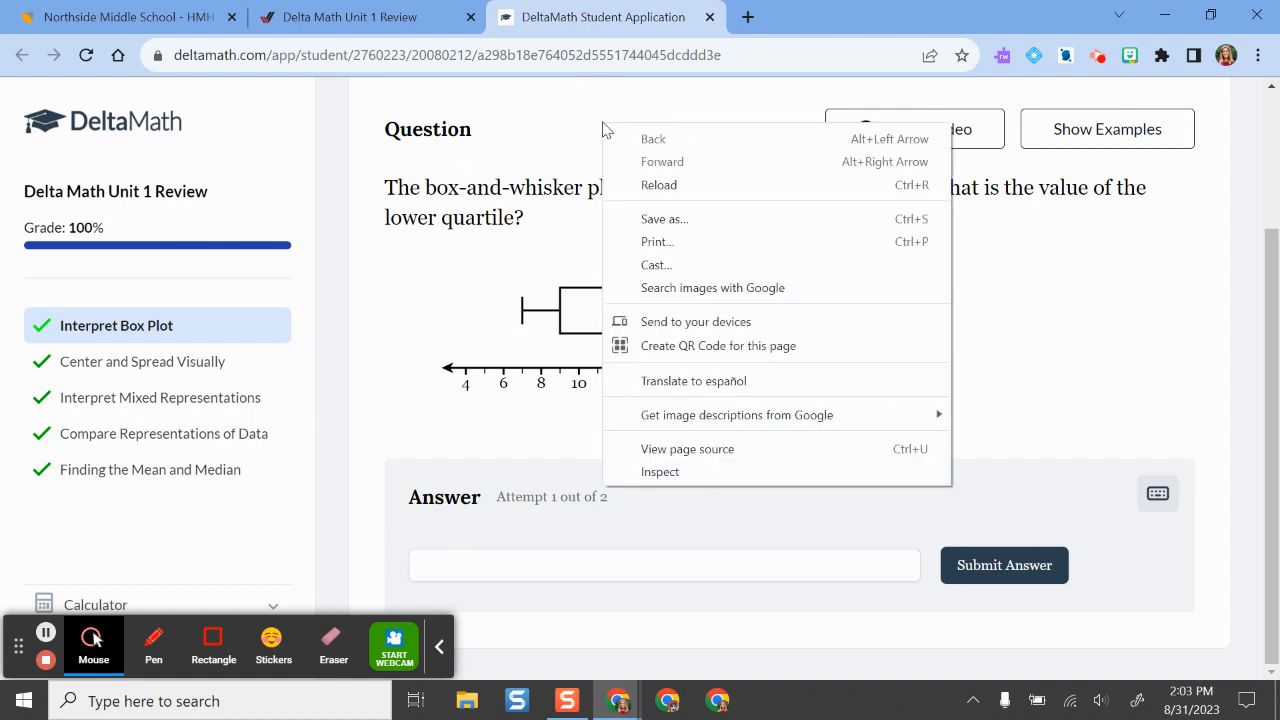
click(692, 380)
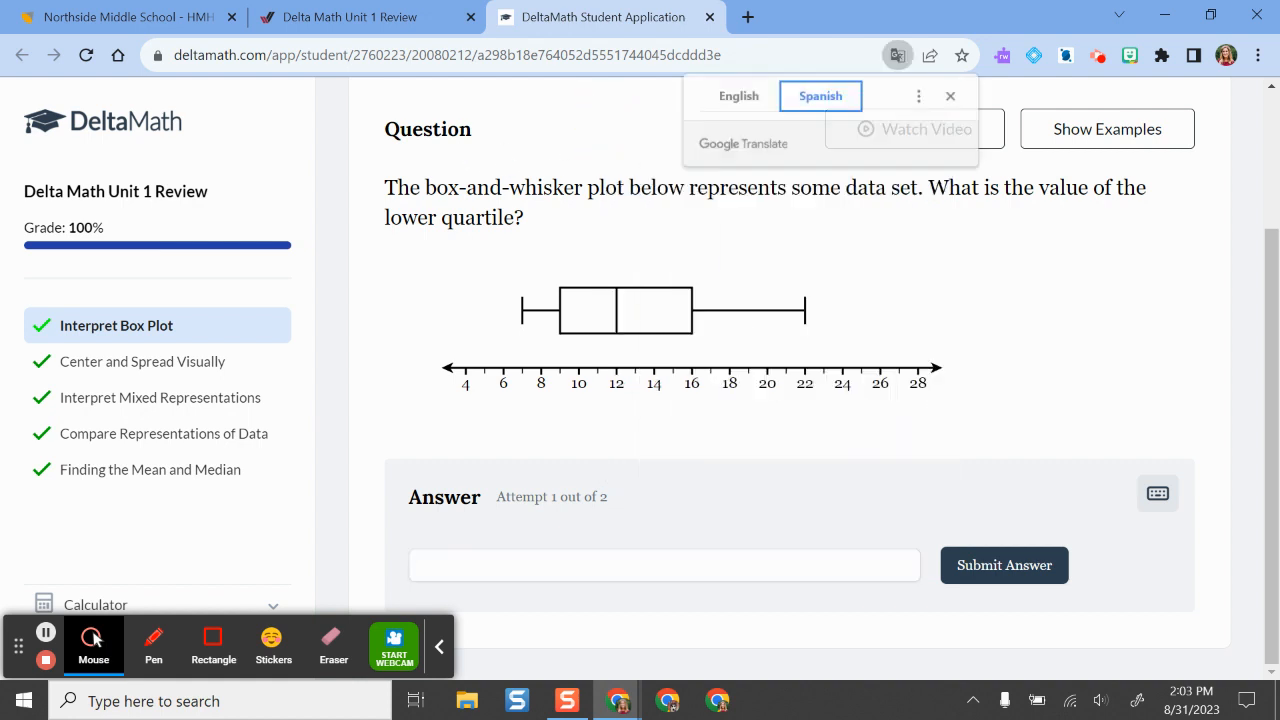
click(820, 96)
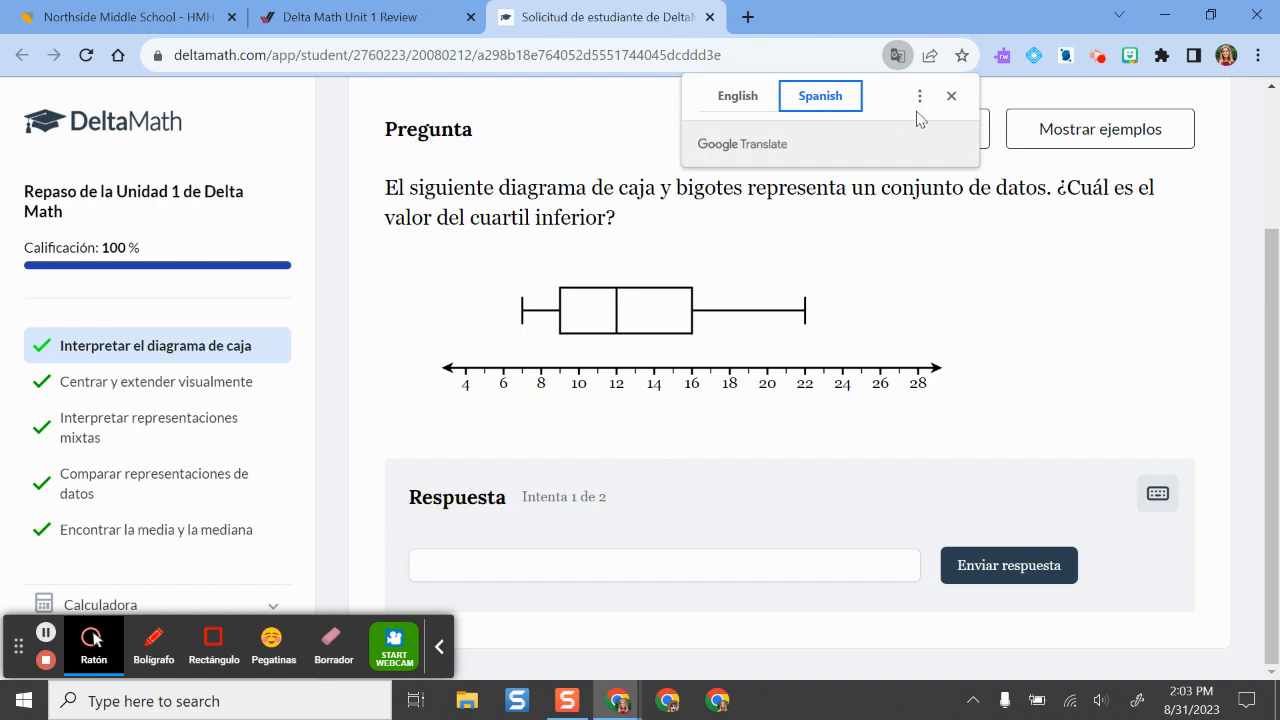
- Switch the question page back to English and dismiss the translation panel
click(736, 96)
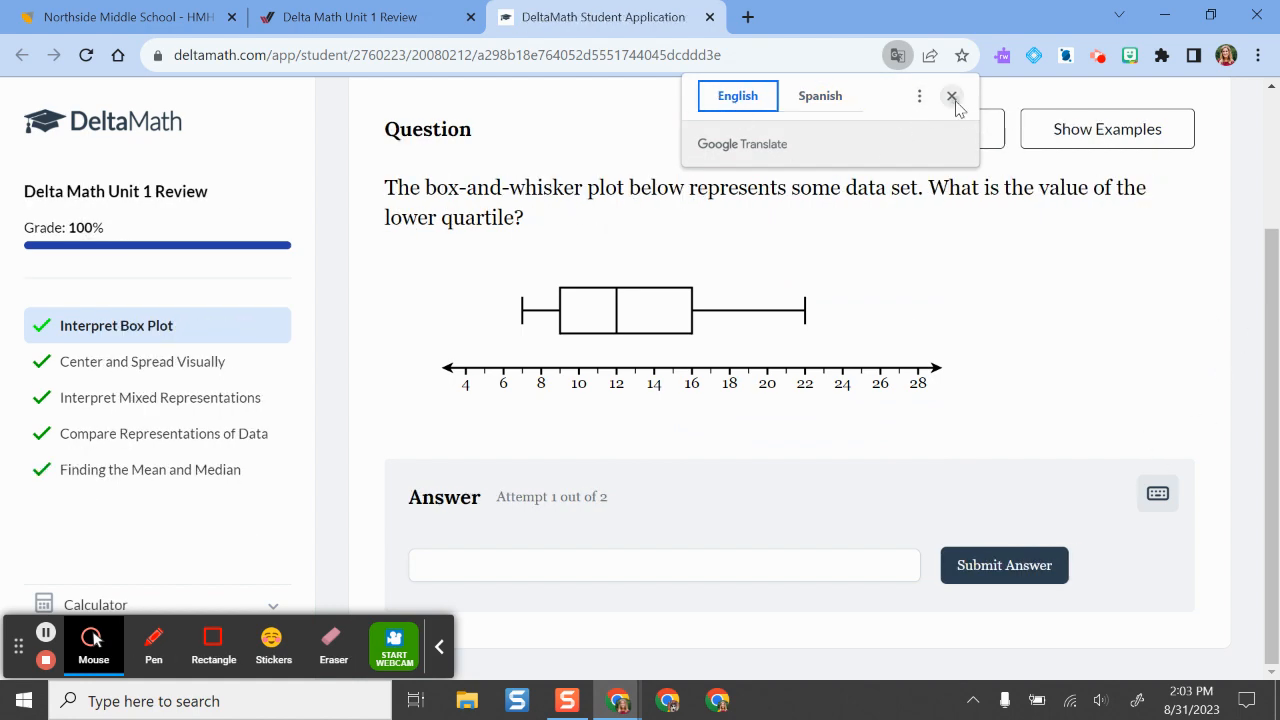
click(364, 16)
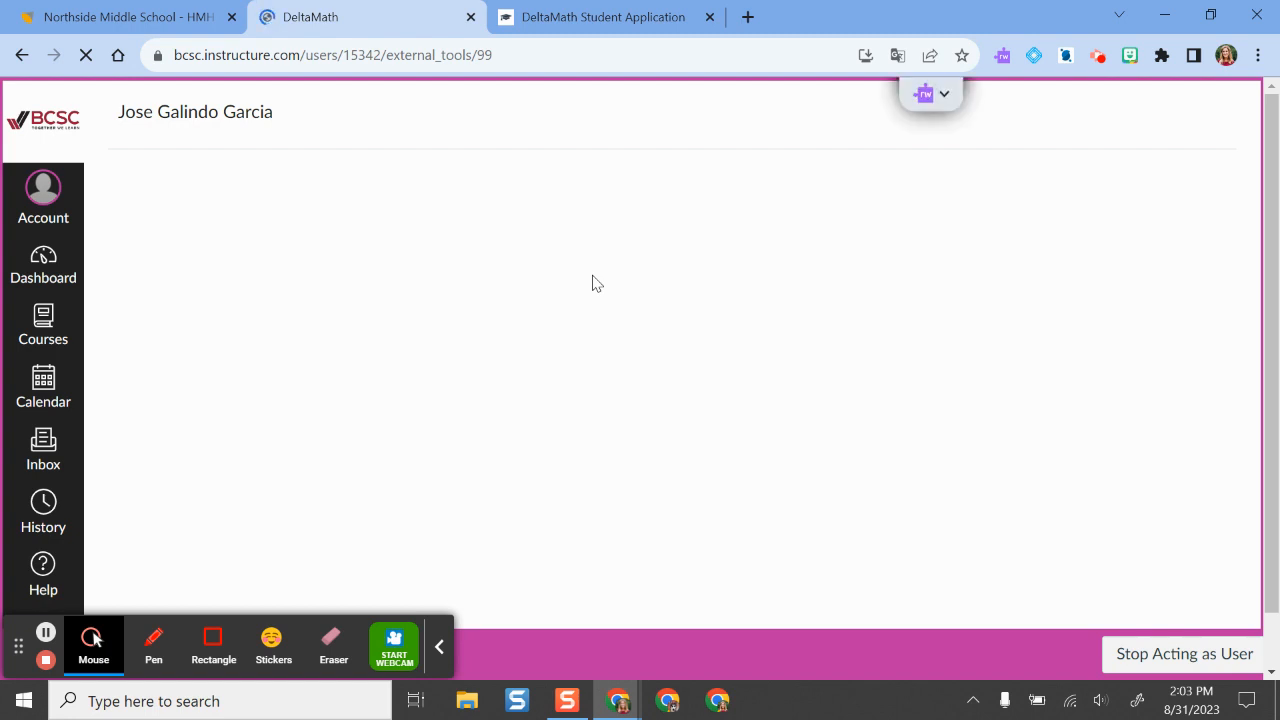
mouse_move(248, 254)
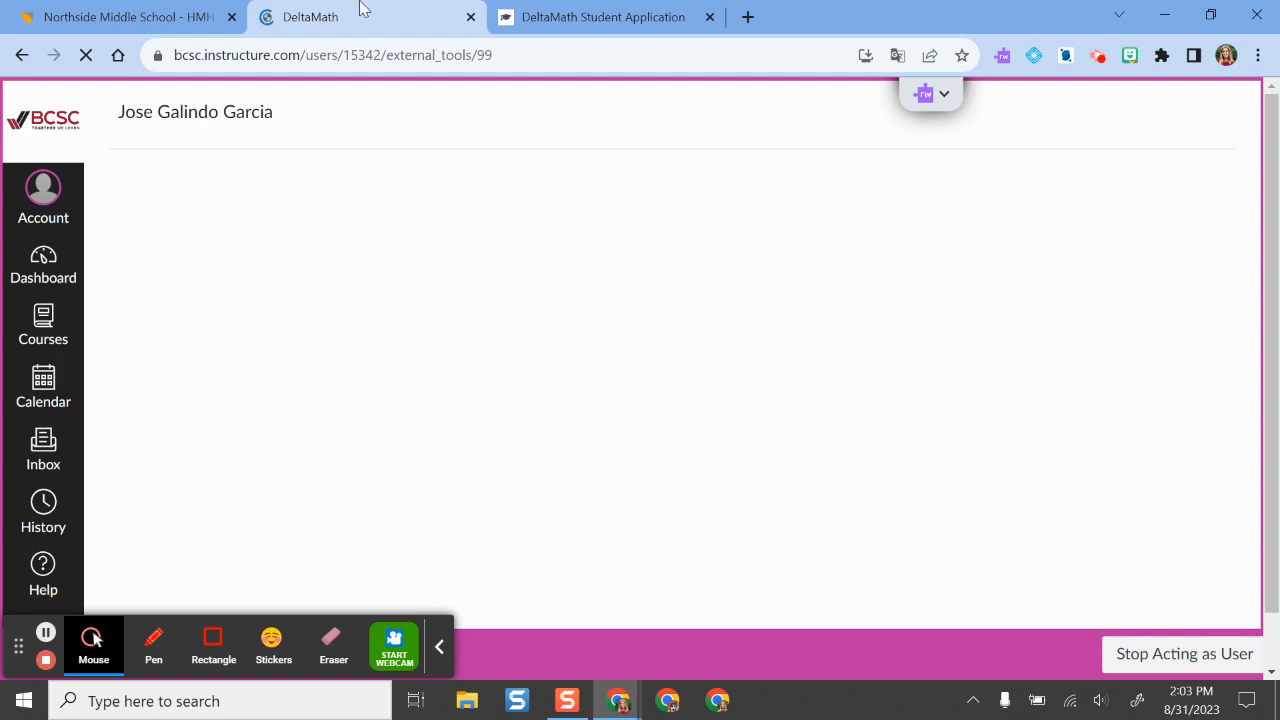
mouse_move(204, 250)
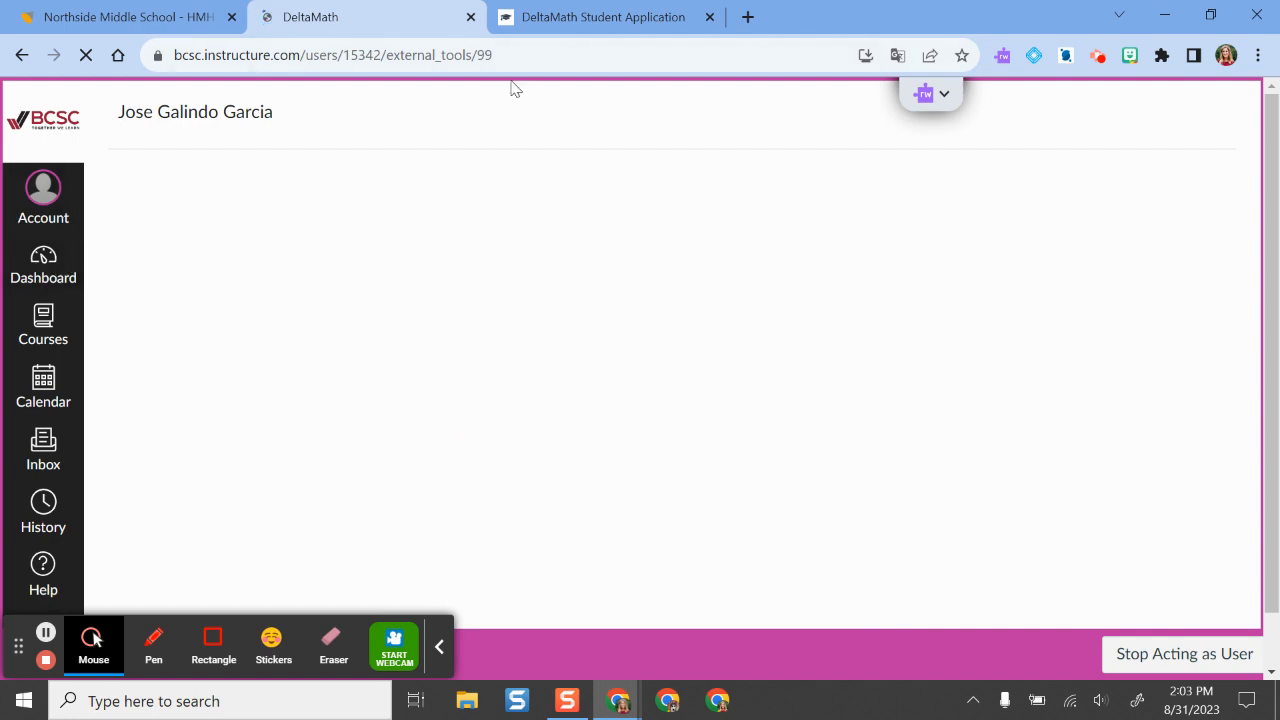
- Close the DeltaMath Student Application tab, leaving the Canvas tool page
click(602, 16)
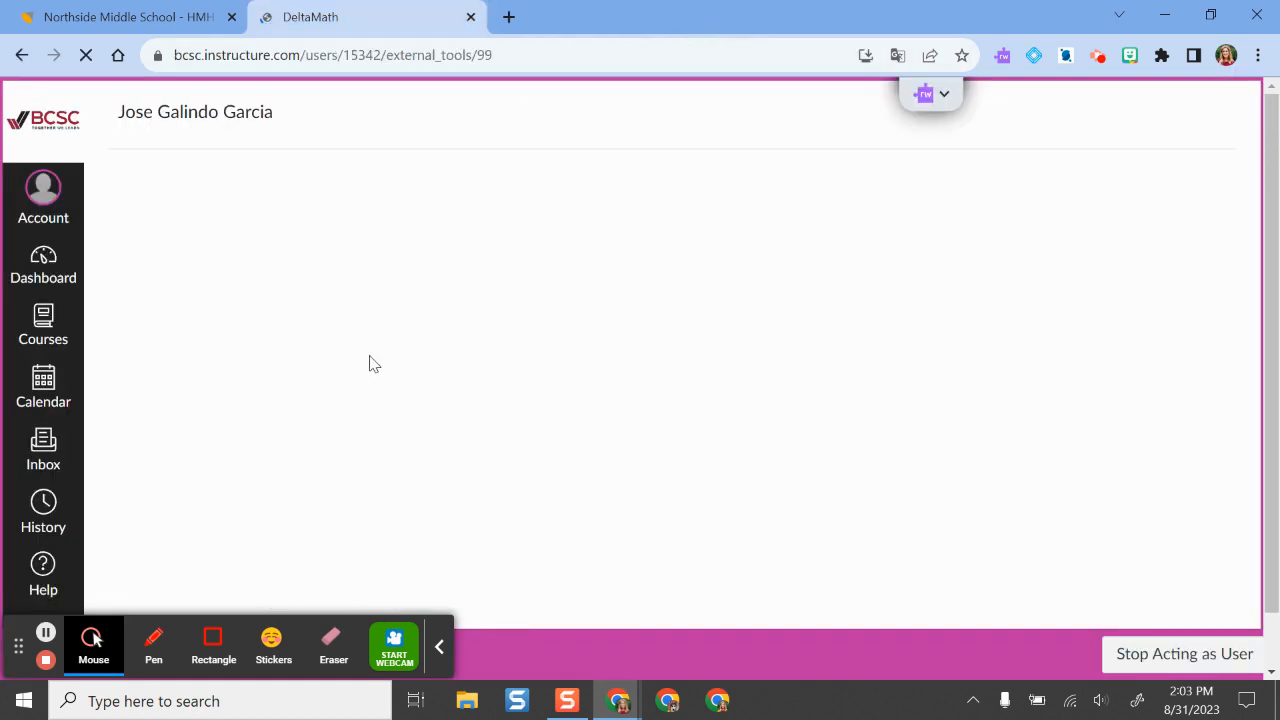
mouse_move(312, 252)
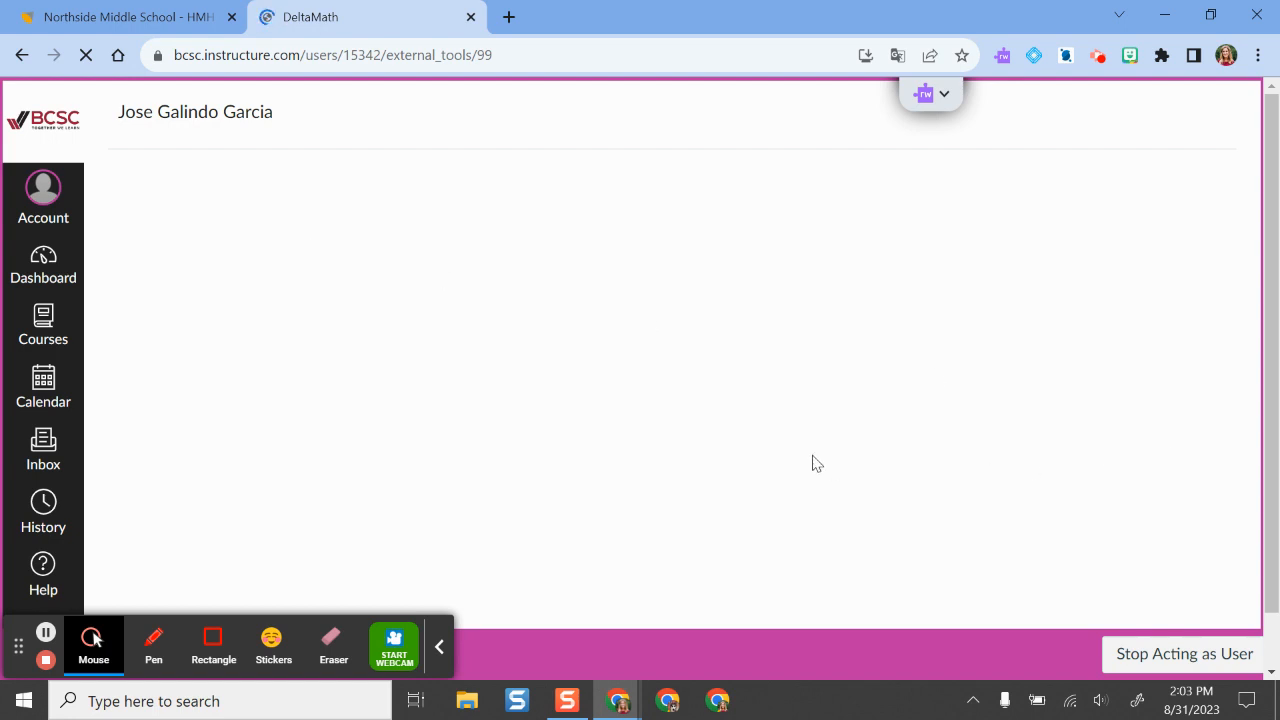
mouse_move(1006, 384)
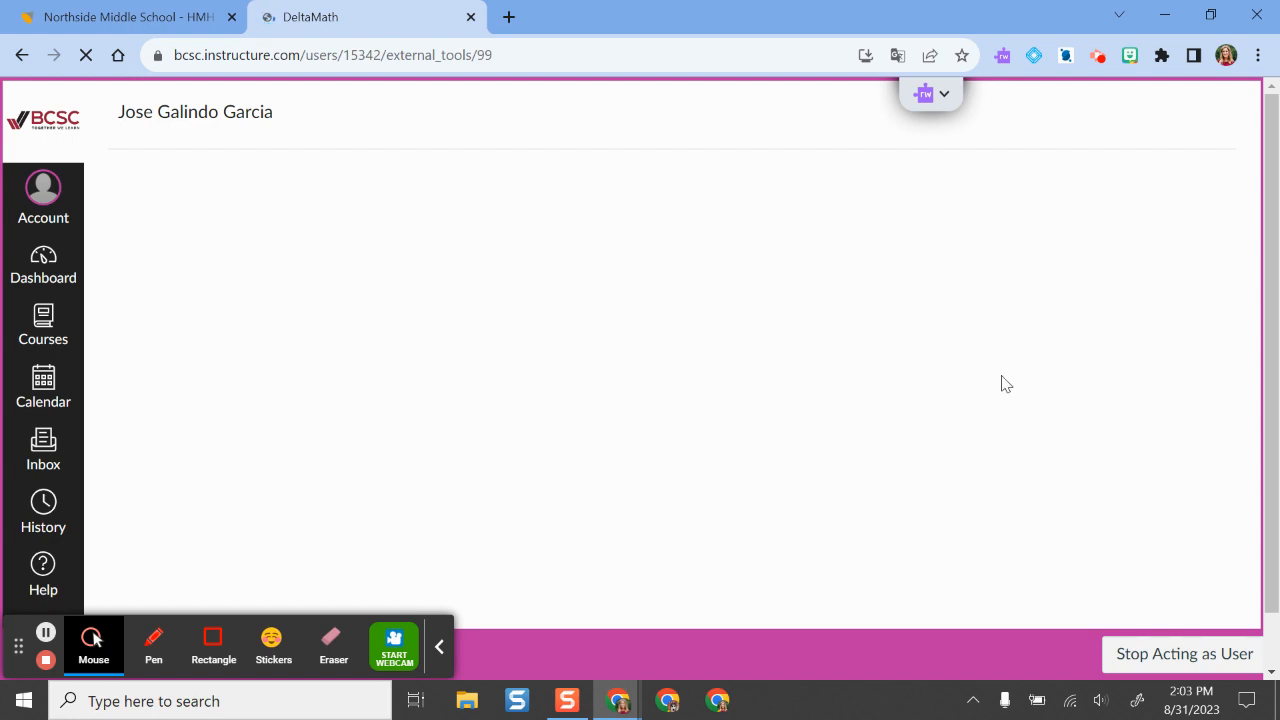